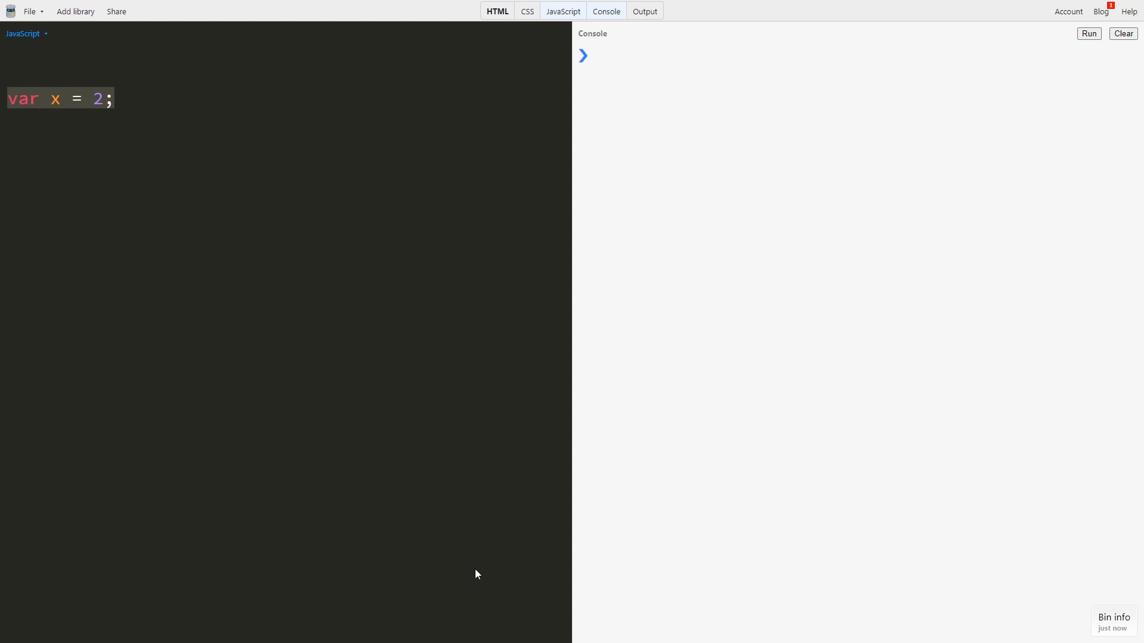
Log x above var x = 2 and run, then split the declaration into var x; and x = 2;, showing undefined.
{"action": "type", "text": "console.log(x);"}
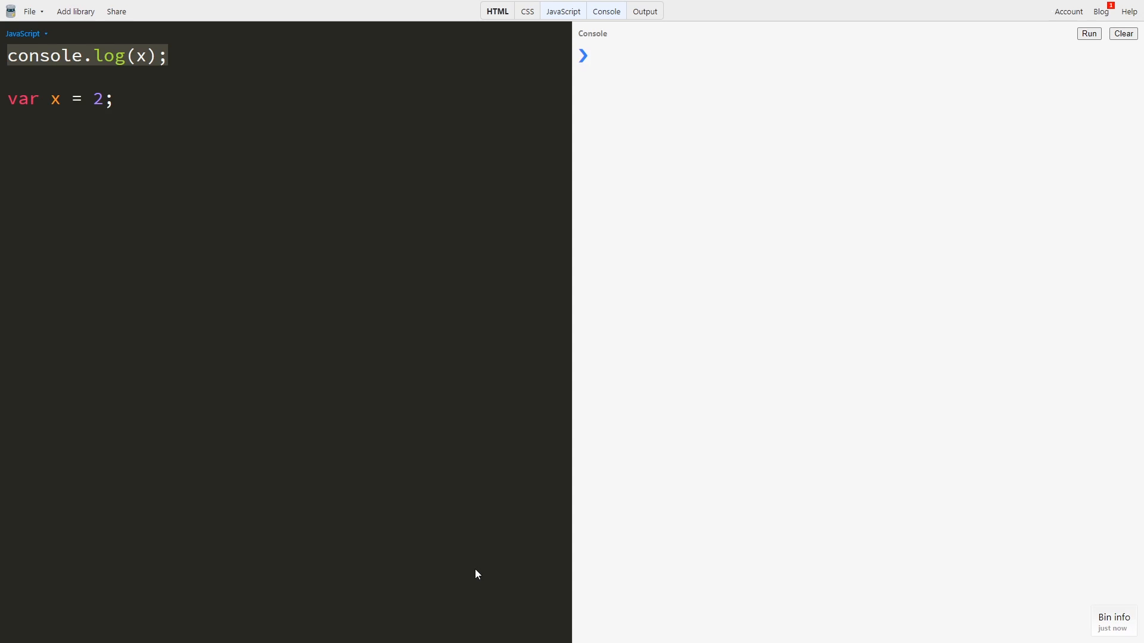
{"action": "left_click", "coordinate": [1088, 33]}
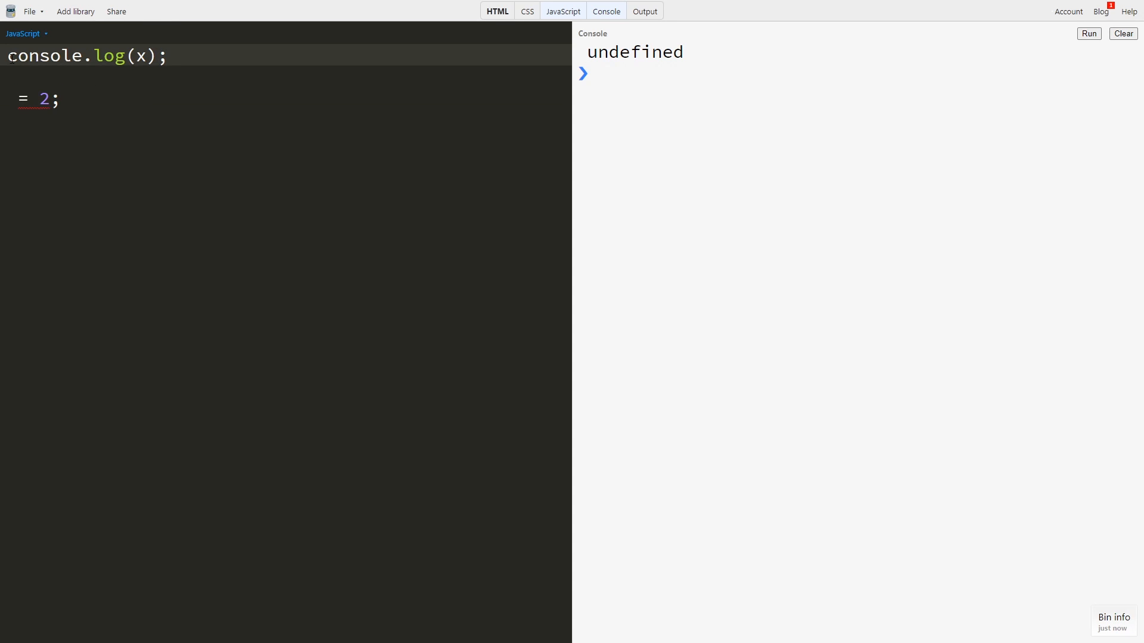
{"action": "type", "text": "var x;"}
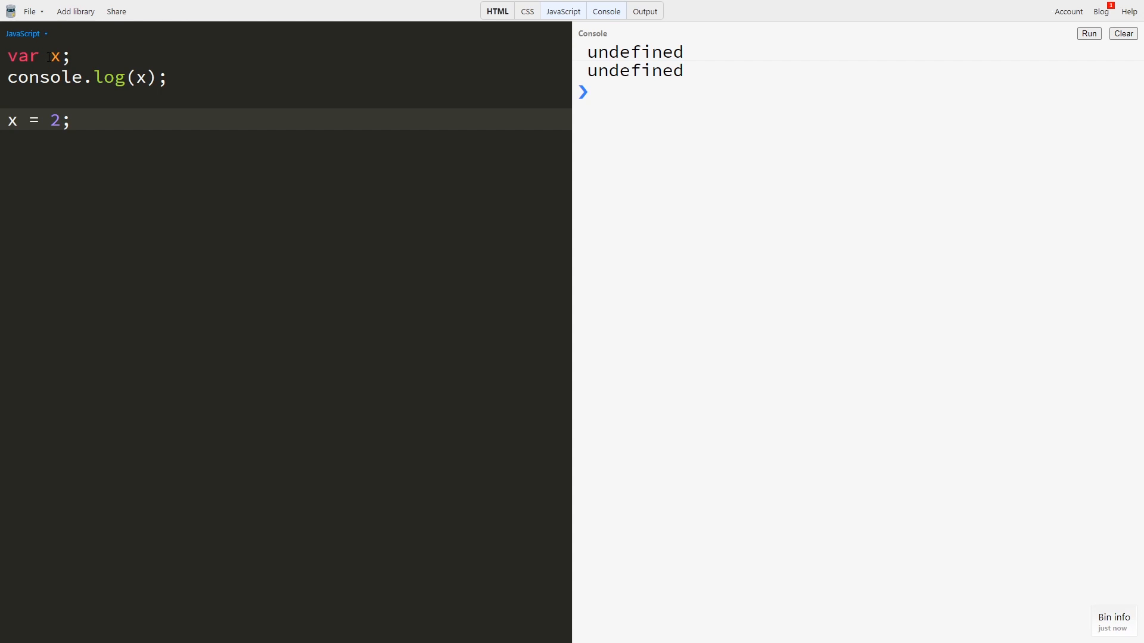
Add a second console.log(x); after x = 2; and run to print undefined then 2, then clear the console.
{"action": "left_click", "coordinate": [199, 78]}
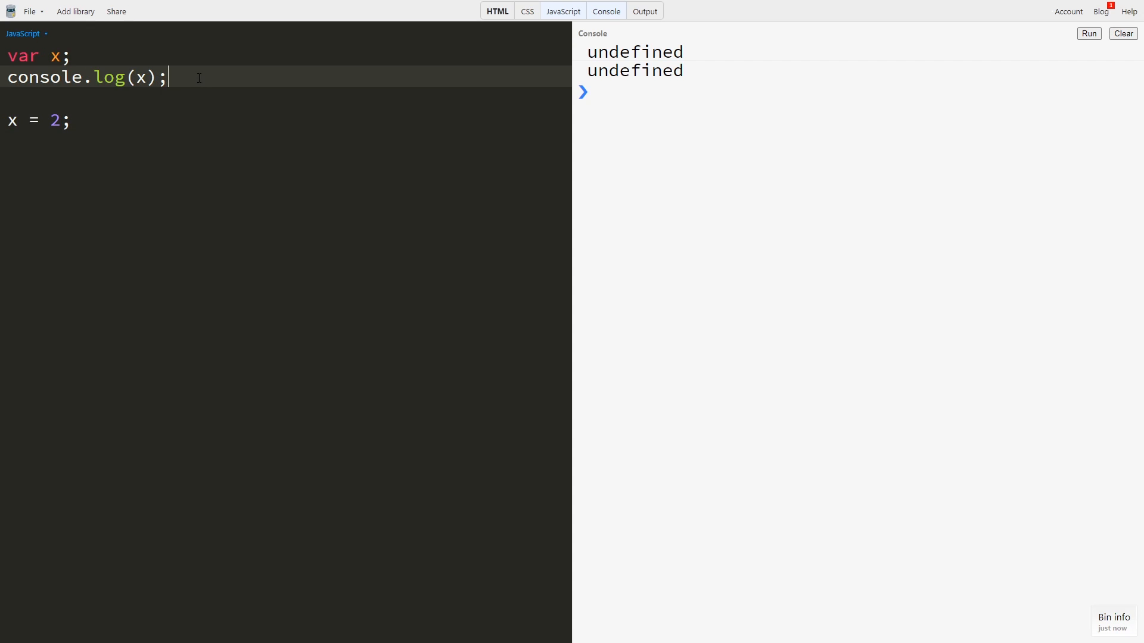
{"action": "left_click", "coordinate": [93, 120]}
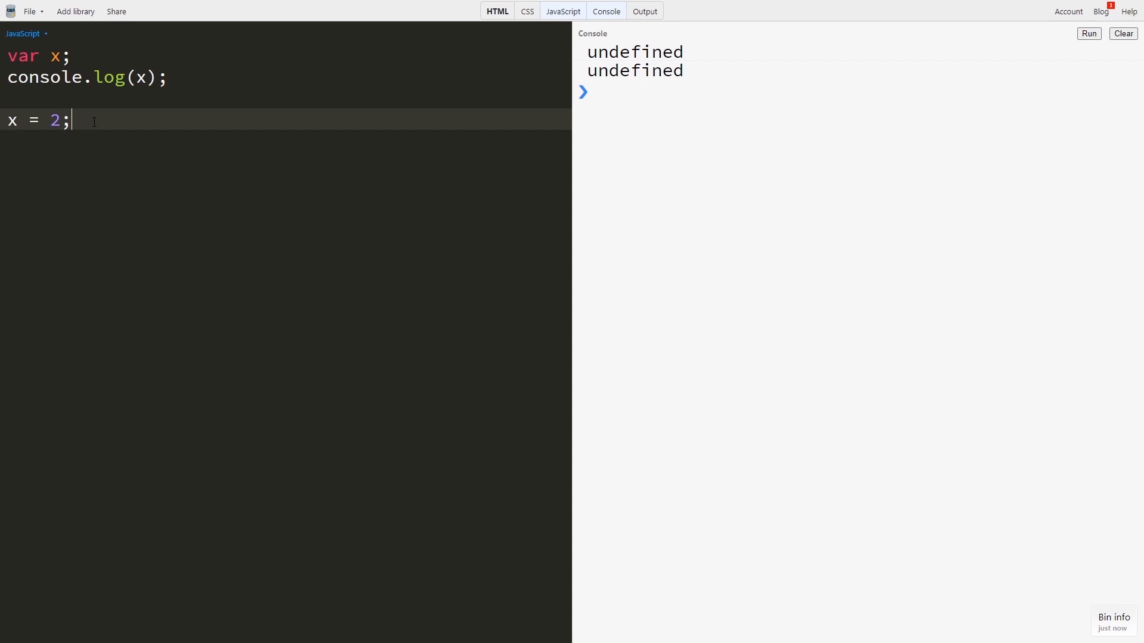
{"action": "type", "text": "console.log(x);"}
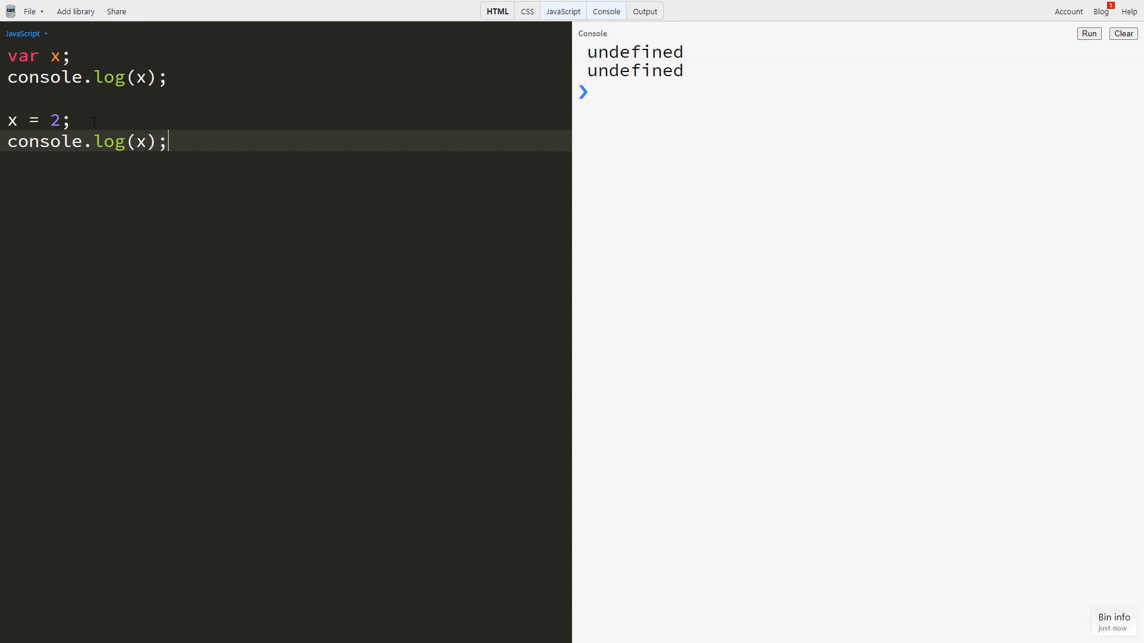
{"action": "left_click", "coordinate": [1122, 34]}
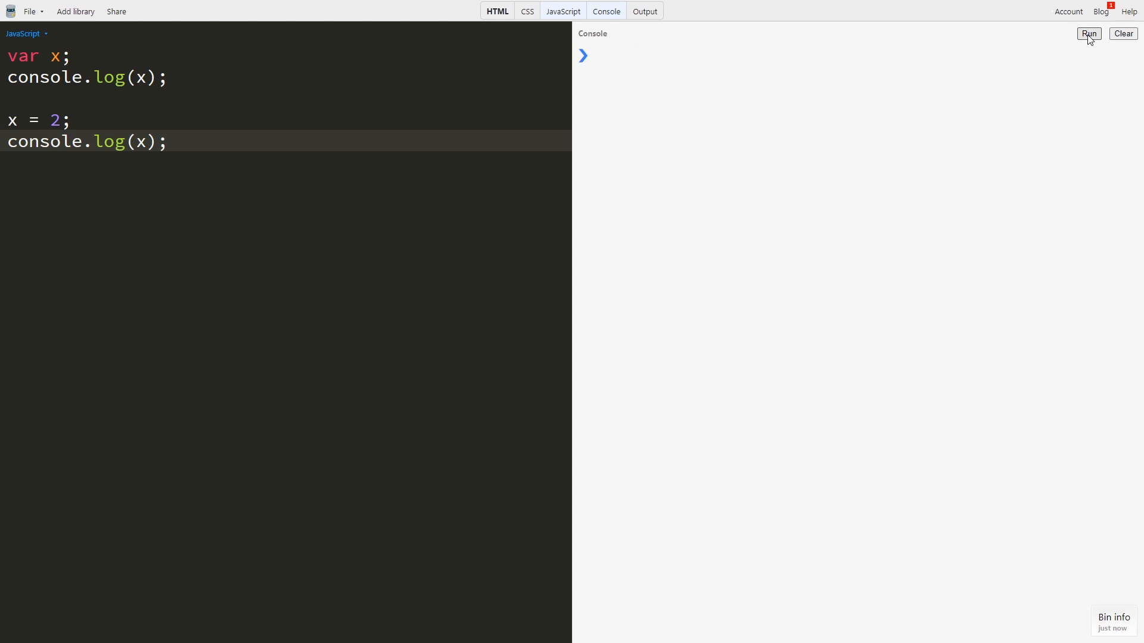
{"action": "left_click", "coordinate": [1088, 33]}
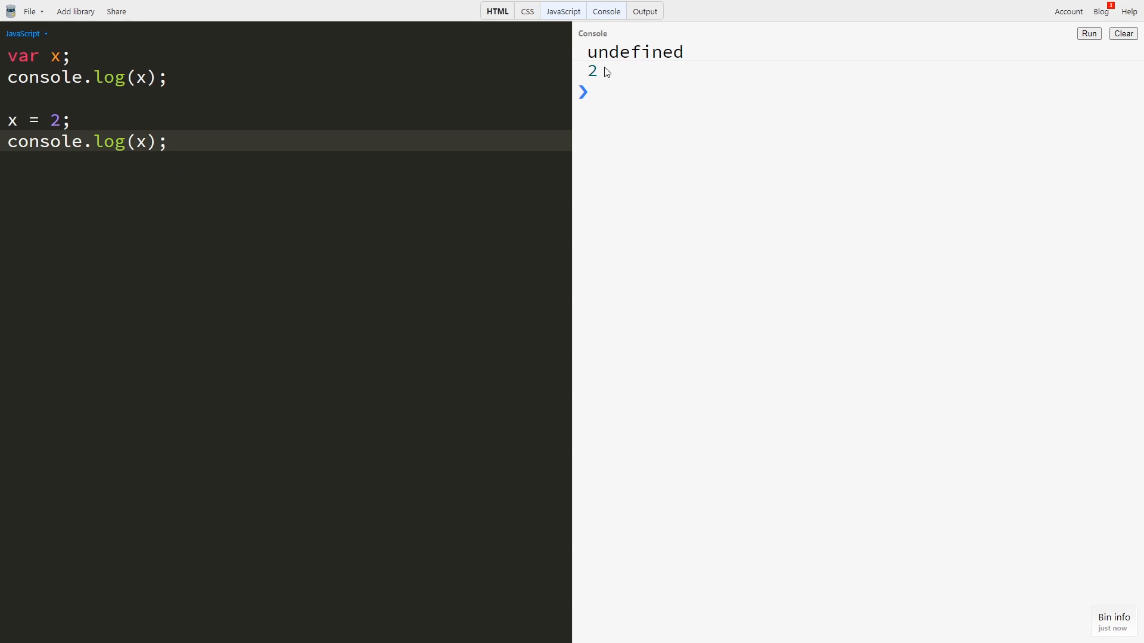
{"action": "left_click", "coordinate": [1122, 33]}
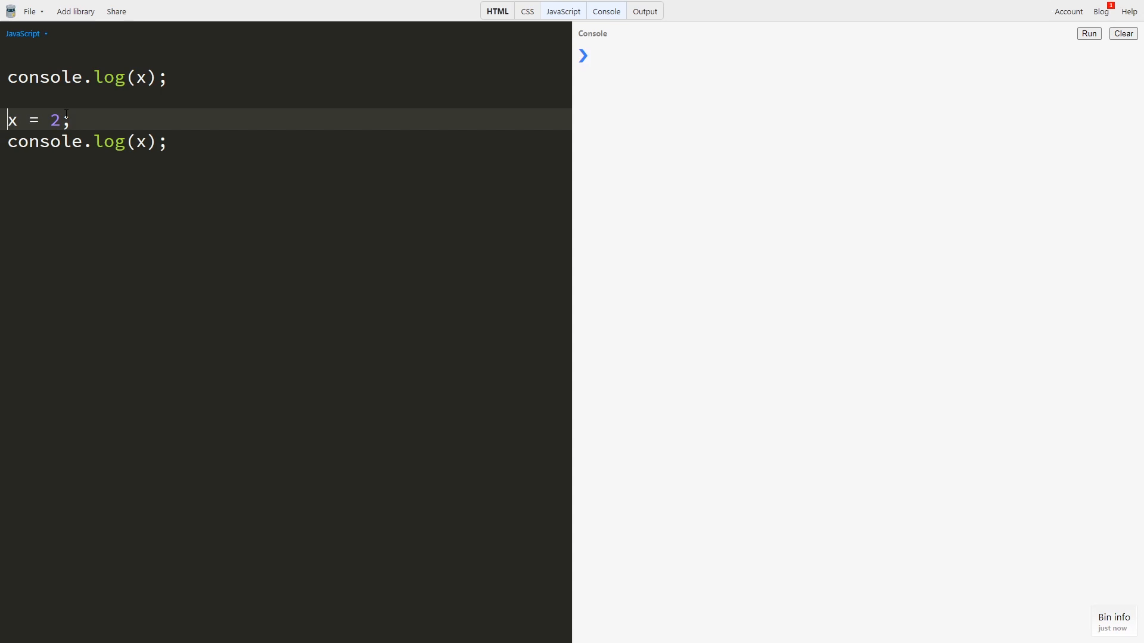
Change the assignment to let x = 2; and run, raising a ReferenceError for accessing x before initialization.
{"action": "type", "text": "let"}
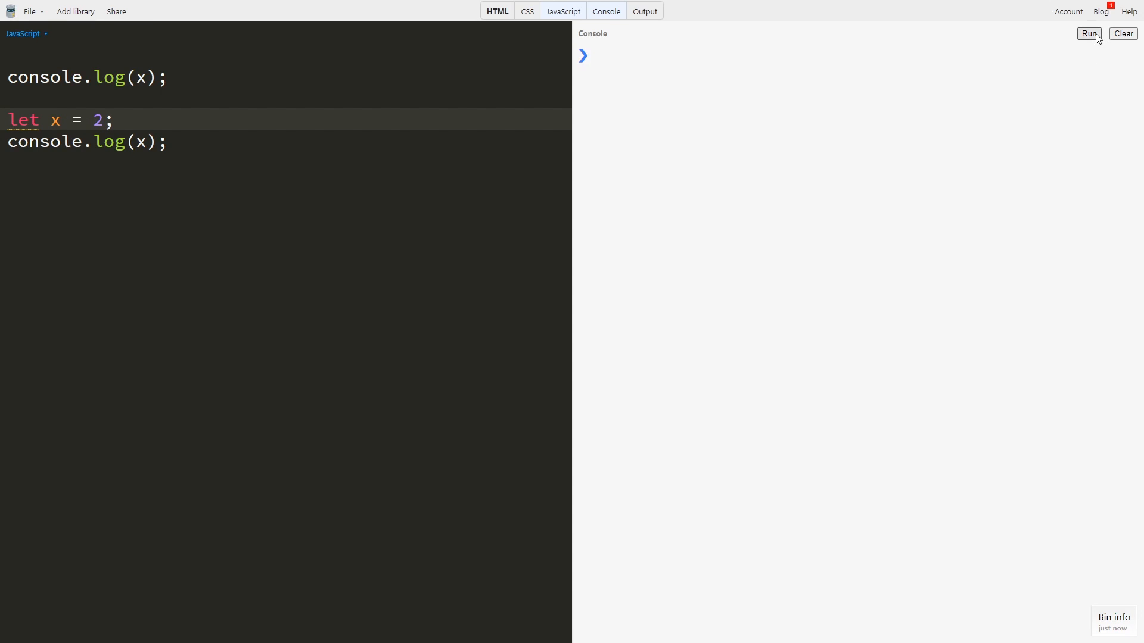
{"action": "left_click", "coordinate": [1088, 33]}
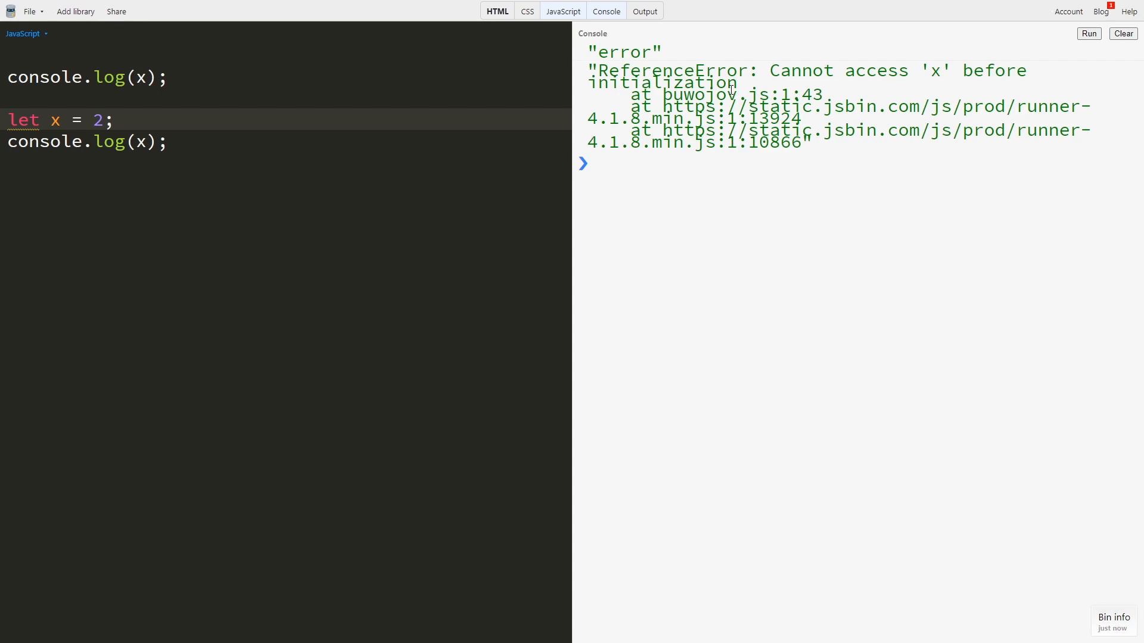
{"action": "mouse_move", "coordinate": [253, 10]}
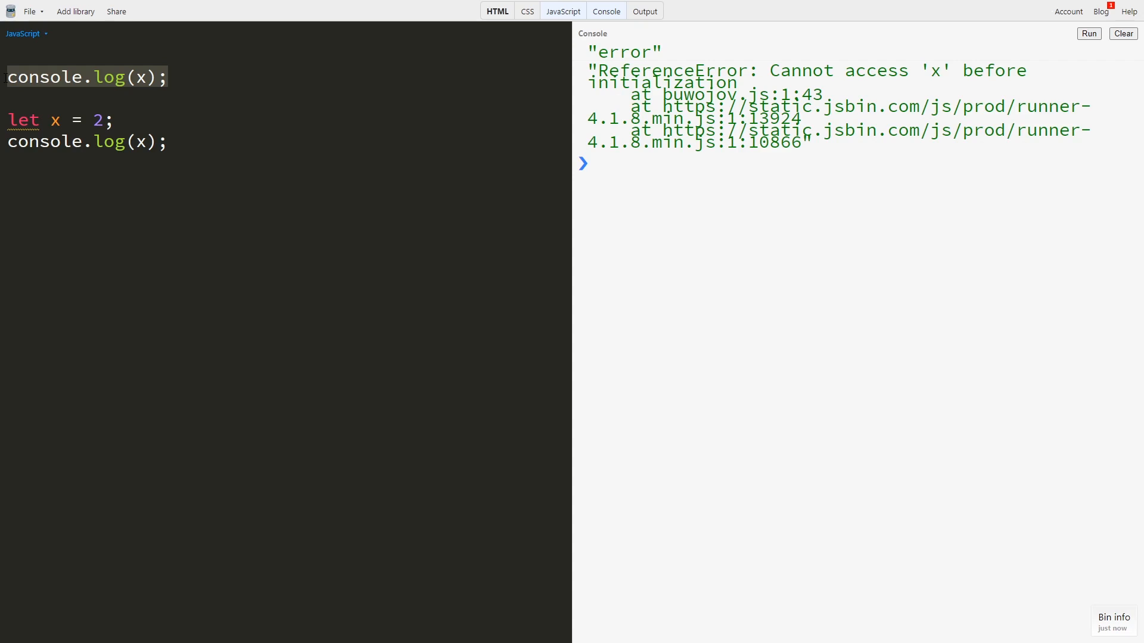
{"action": "mouse_move", "coordinate": [23, 119]}
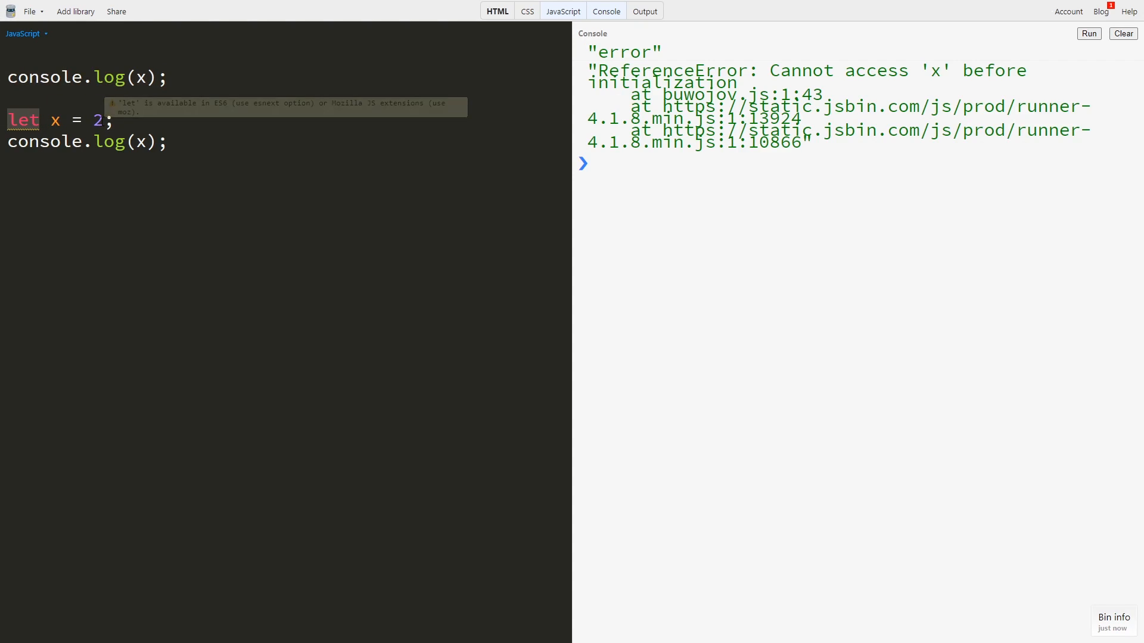
Change the declaration to const x = 2; and run, getting the same ReferenceError.
{"action": "type", "text": "const"}
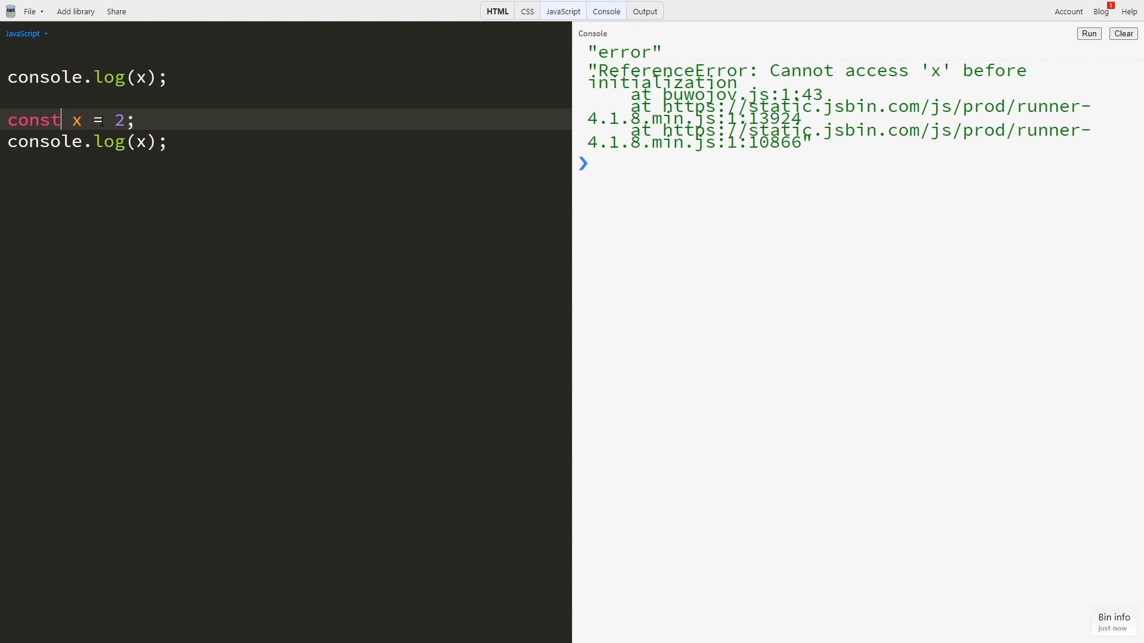
{"action": "left_click", "coordinate": [1088, 33]}
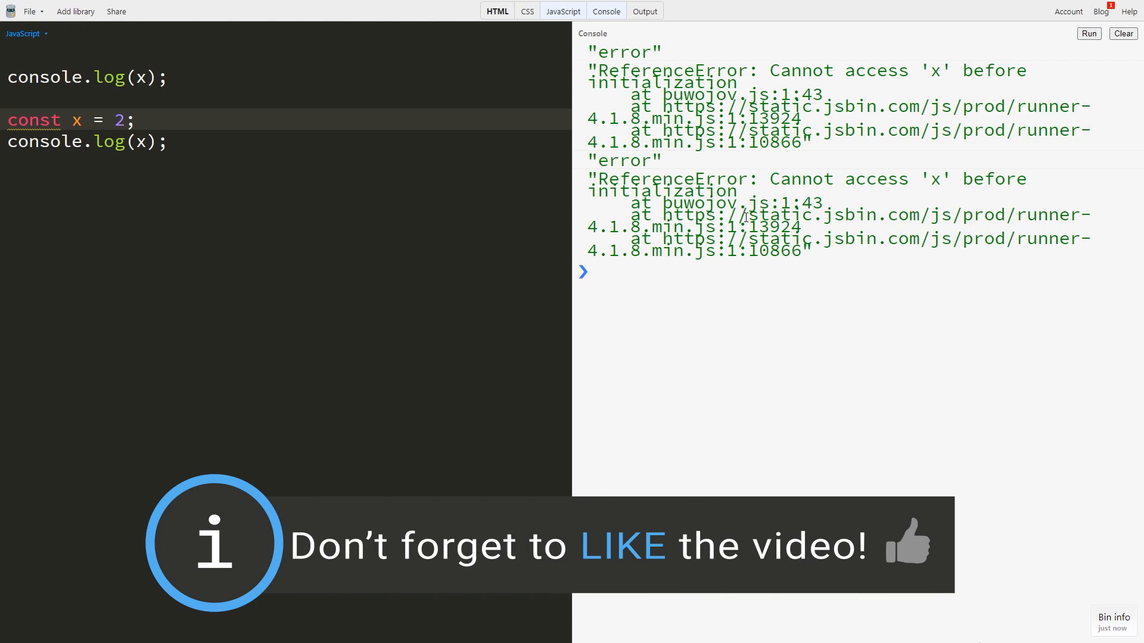
{"action": "mouse_move", "coordinate": [917, 567]}
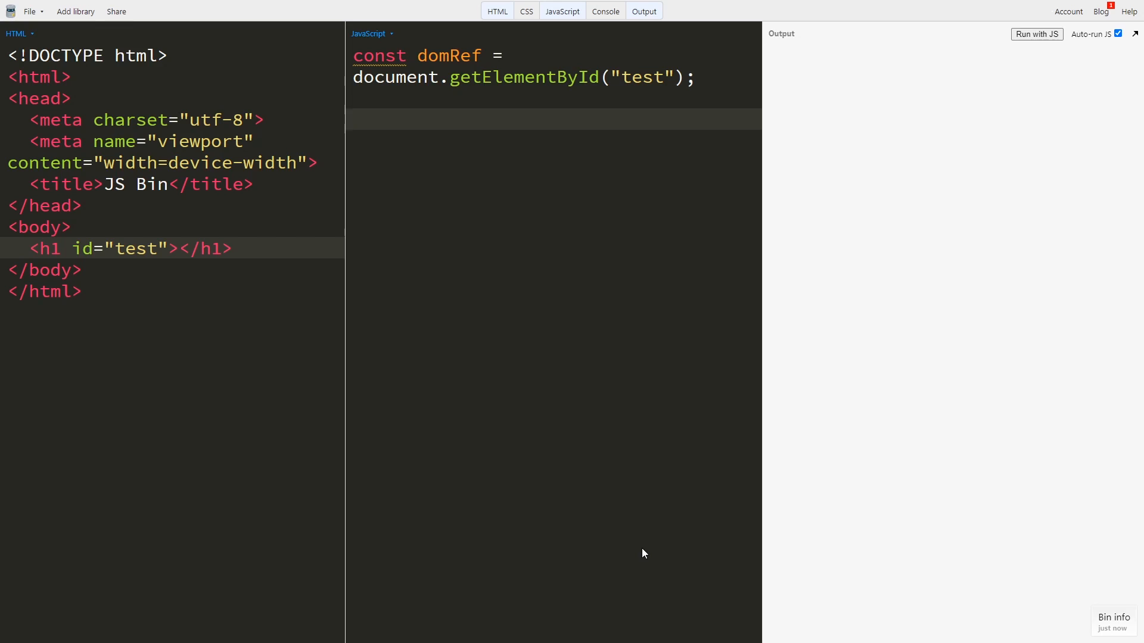
Assign domRef.innerHTML = greeting; above var greeting = "Hello World";, so the heading shows undefined.
{"action": "left_click", "coordinate": [232, 249]}
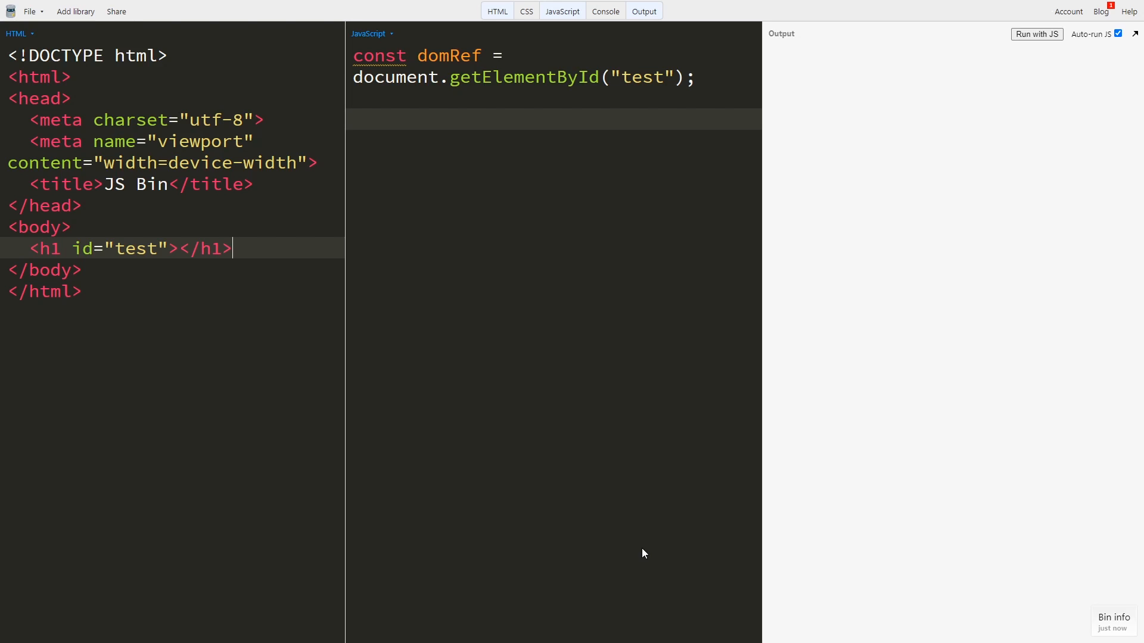
{"action": "mouse_move", "coordinate": [379, 460]}
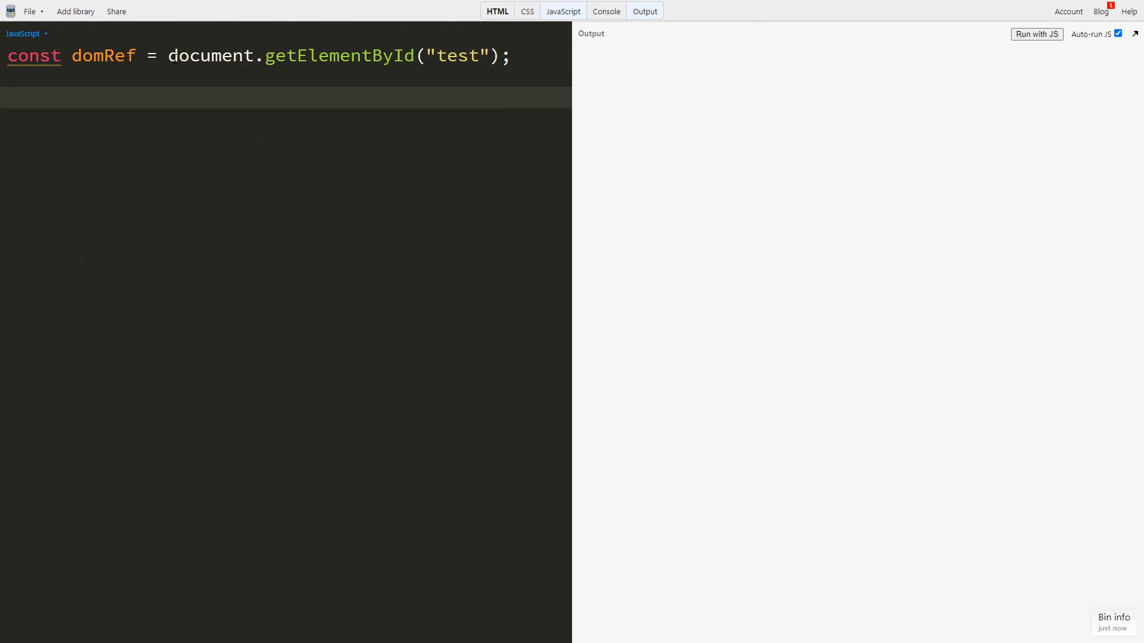
{"action": "type", "text": "domRef.innerHTML = greeting;"}
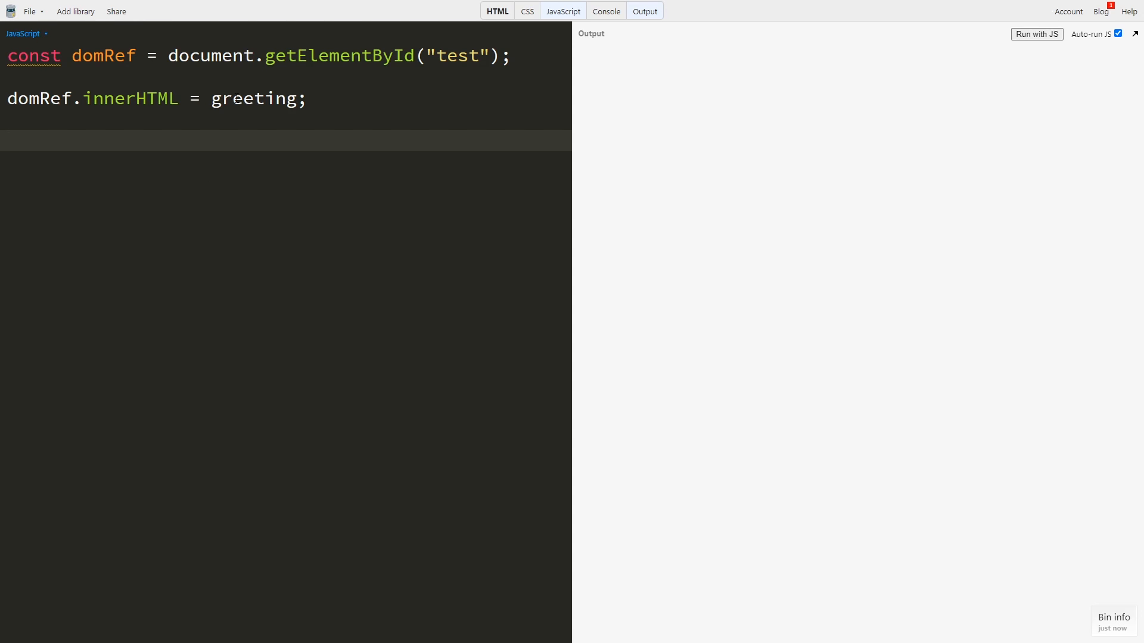
{"action": "type", "text": "var greeting = \"Hello World\";"}
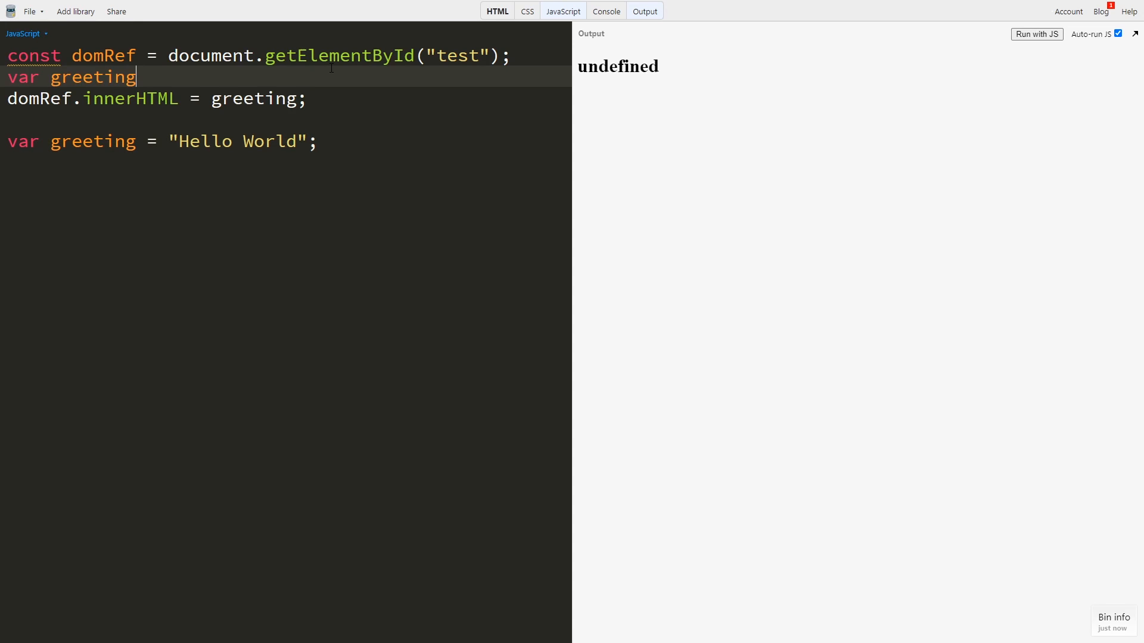
Declare var greeting; first and move greeting = "Hello World"; above the innerHTML line, showing Hello World.
{"action": "type", "text": ";"}
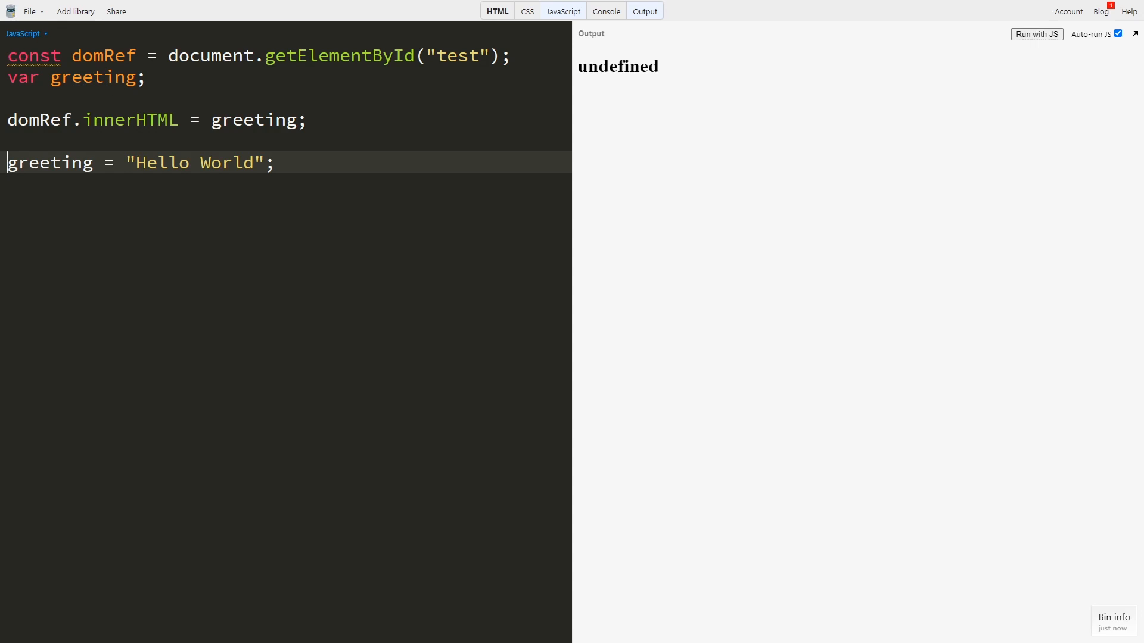
{"action": "mouse_move", "coordinate": [638, 67]}
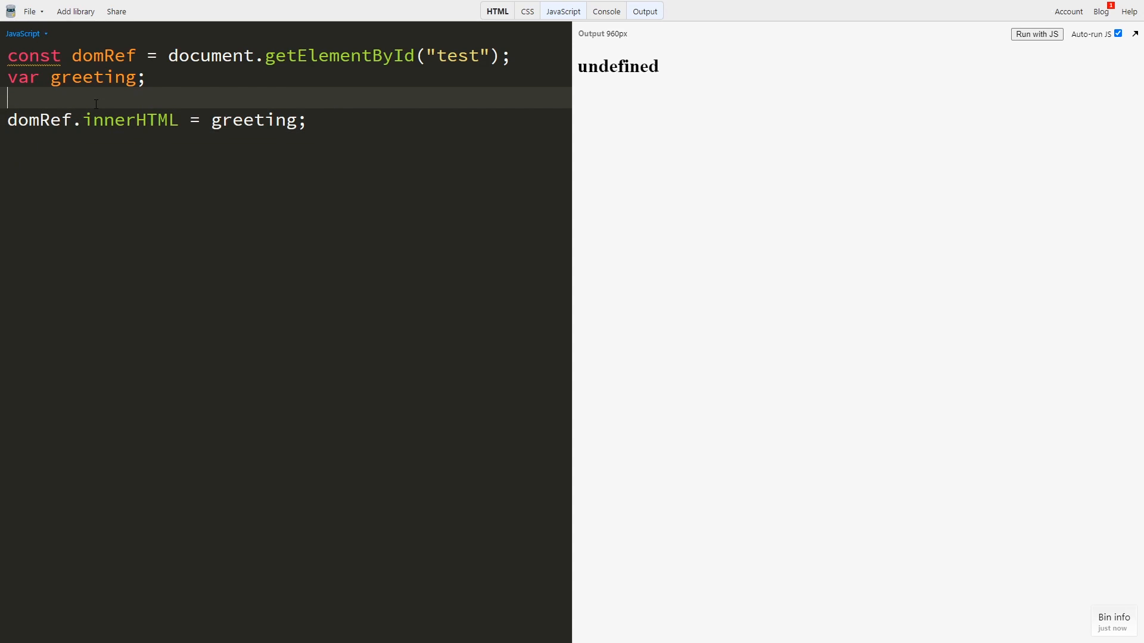
{"action": "type", "text": "greeting = \"Hello World\";"}
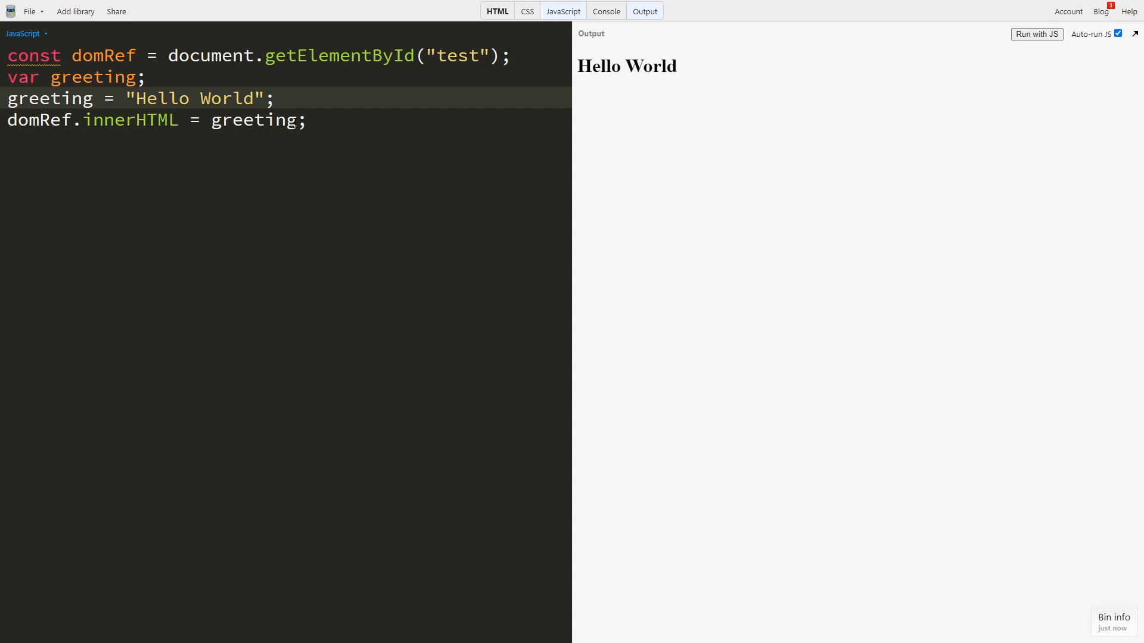
Show the console and run the heading demo with greeting declared as const greeting = "Hello World";.
{"action": "left_click", "coordinate": [275, 99]}
{"action": "type", "text": "const "}
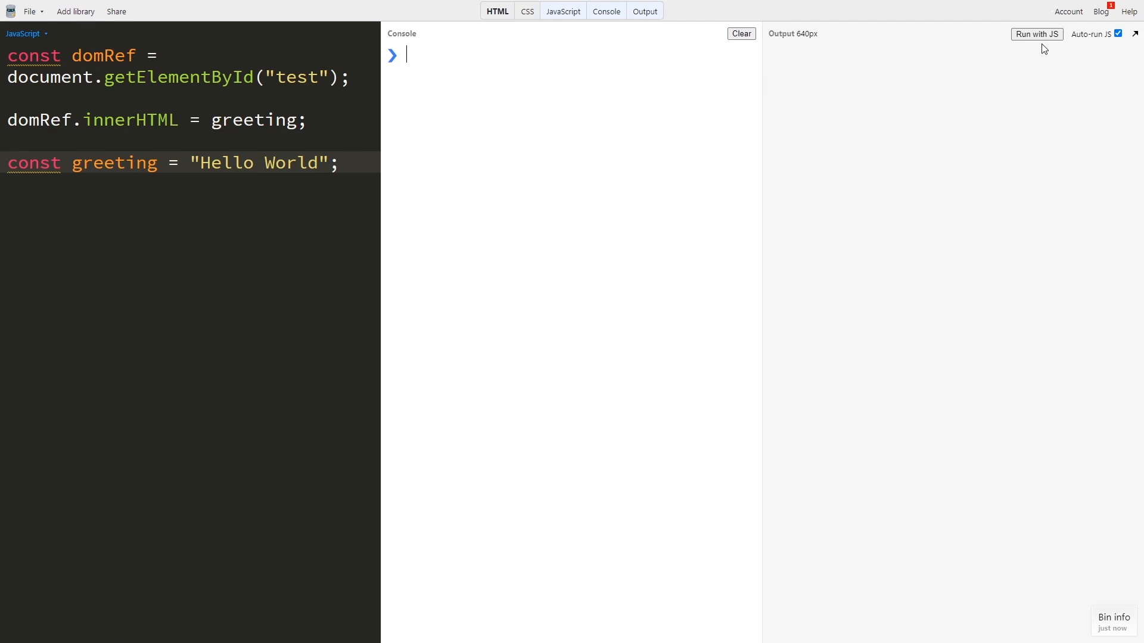
{"action": "left_click", "coordinate": [1035, 33]}
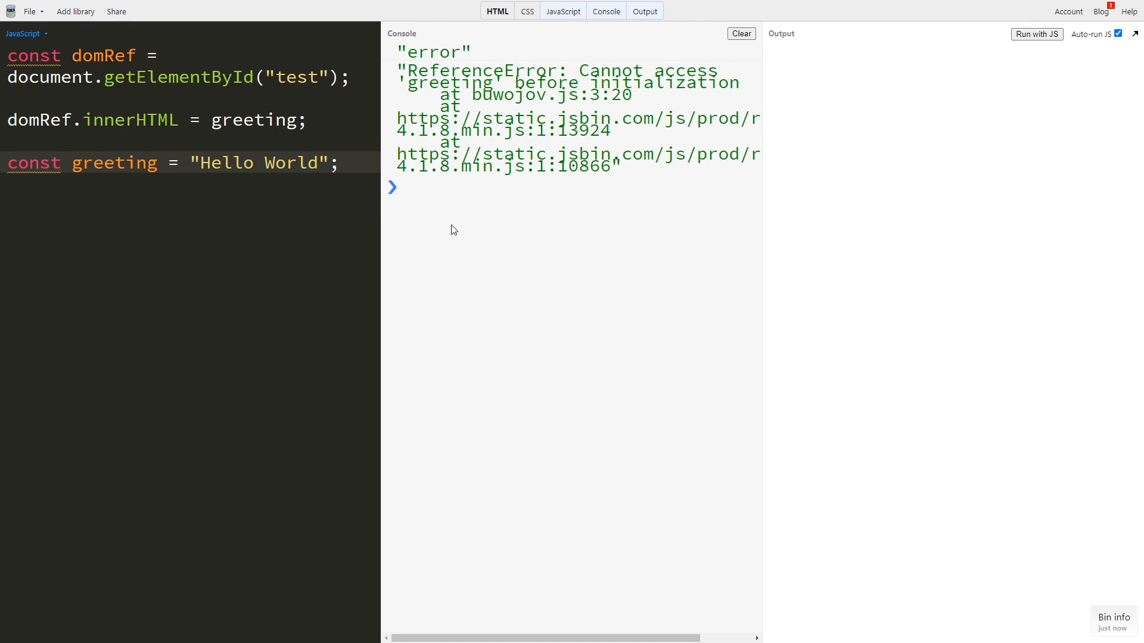
{"action": "mouse_move", "coordinate": [494, 162]}
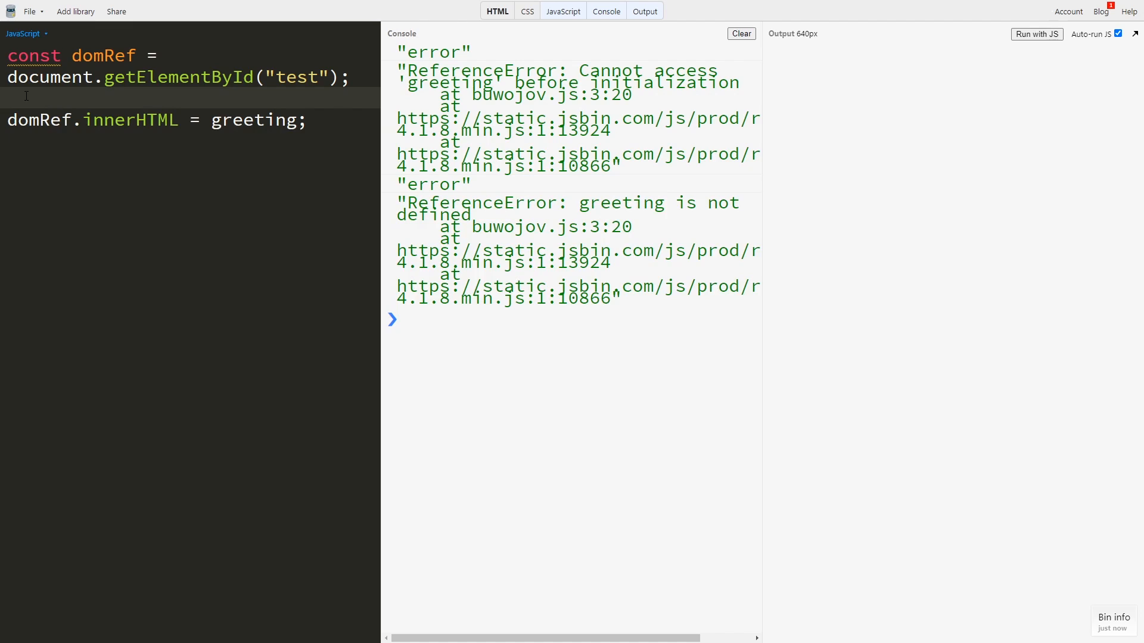
{"action": "type", "text": "const greeting = \"Hello World\";"}
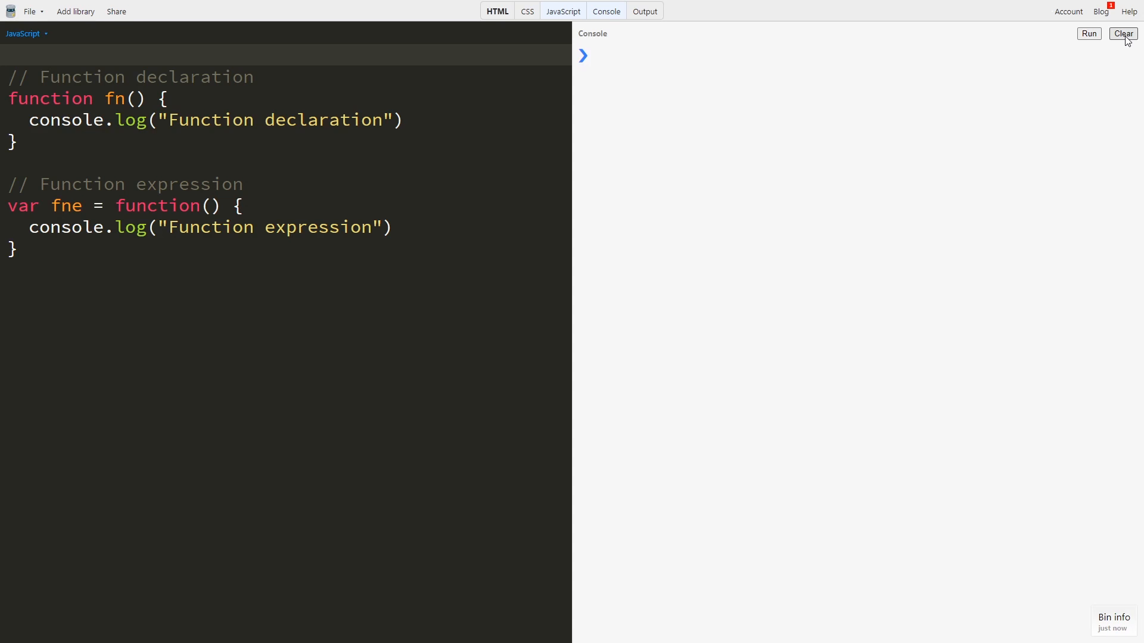
Call fn(); on the top line before its declaration and run, logging "Function declaration".
{"action": "left_click", "coordinate": [243, 183]}
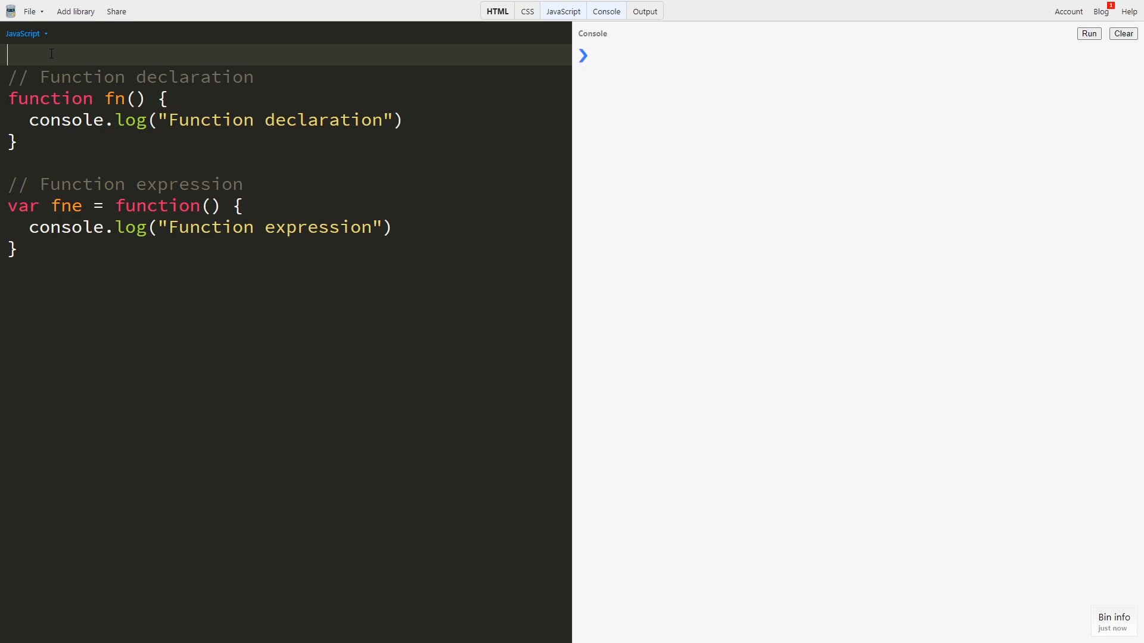
{"action": "type", "text": "fn();"}
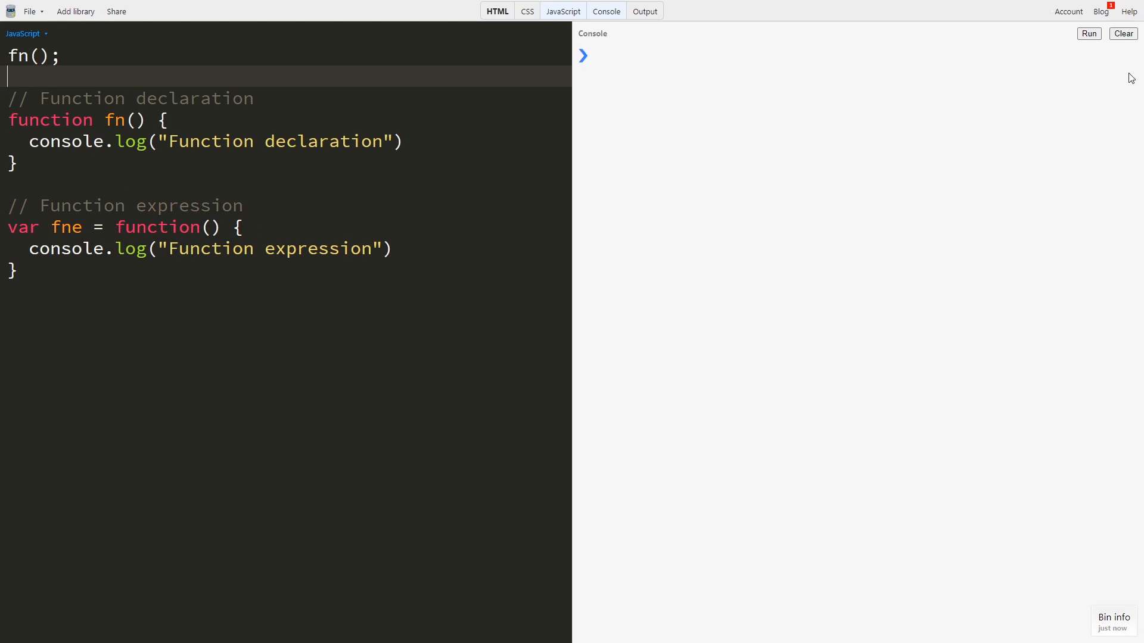
{"action": "left_click", "coordinate": [1087, 34]}
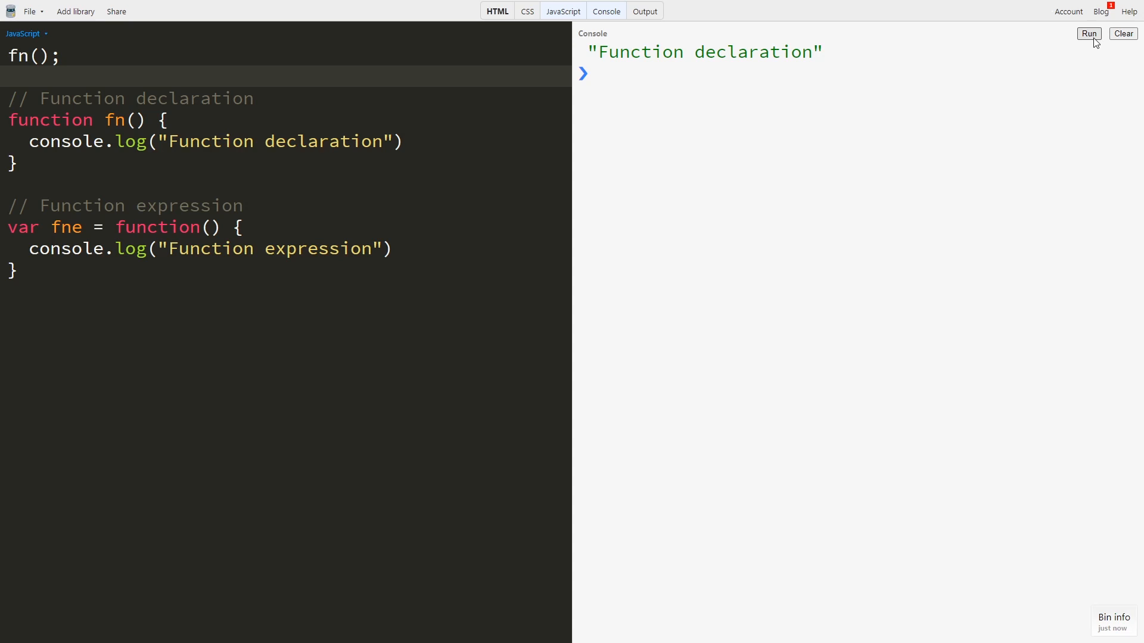
{"action": "mouse_move", "coordinate": [942, 87]}
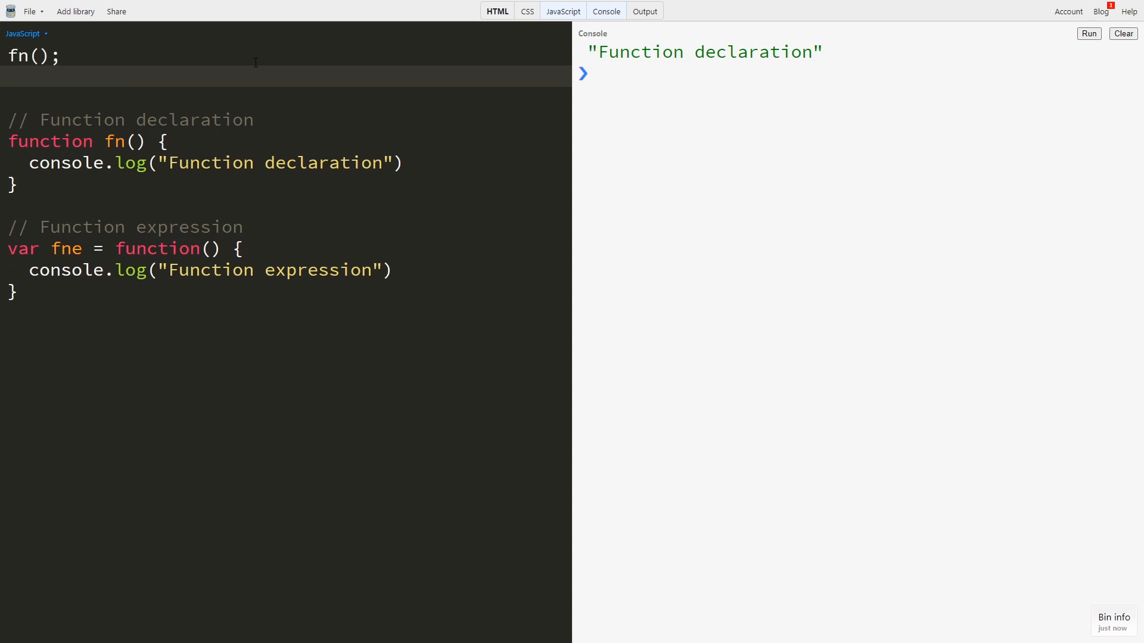
Call fne() before its expression and run, getting the "fne is not a function" TypeError.
{"action": "type", "text": "fne()"}
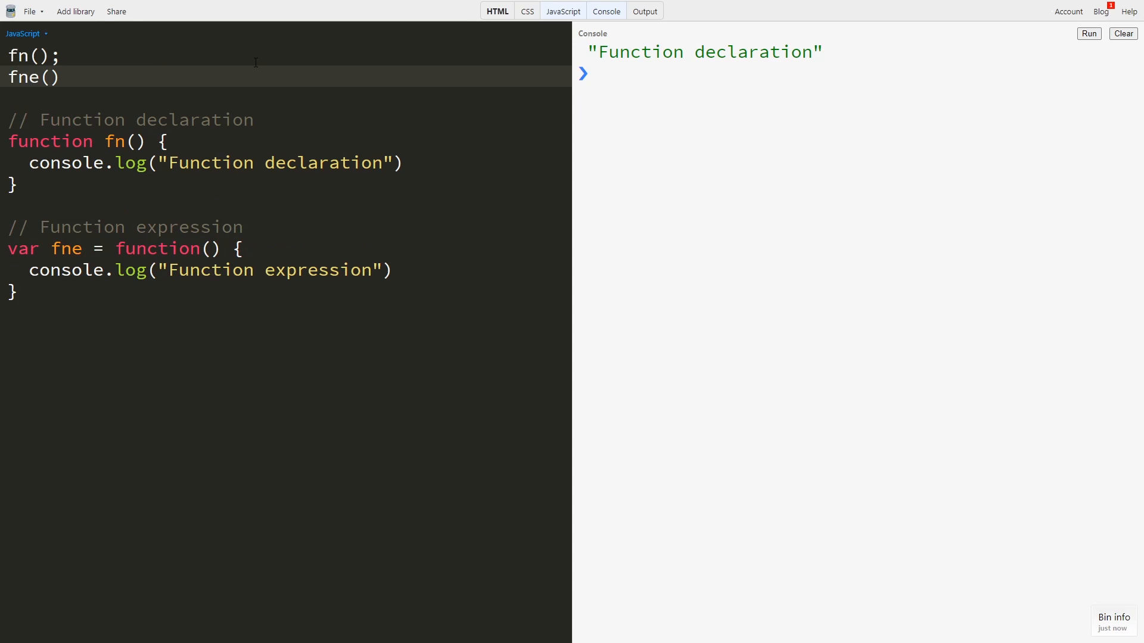
{"action": "left_click", "coordinate": [1088, 33]}
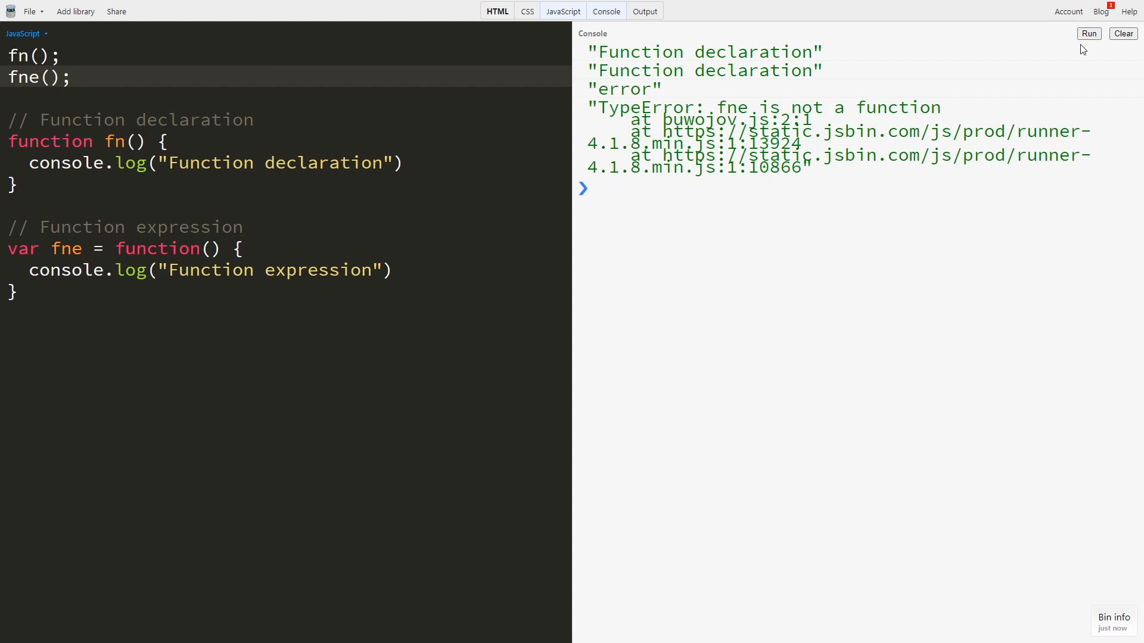
{"action": "double_click", "coordinate": [605, 90]}
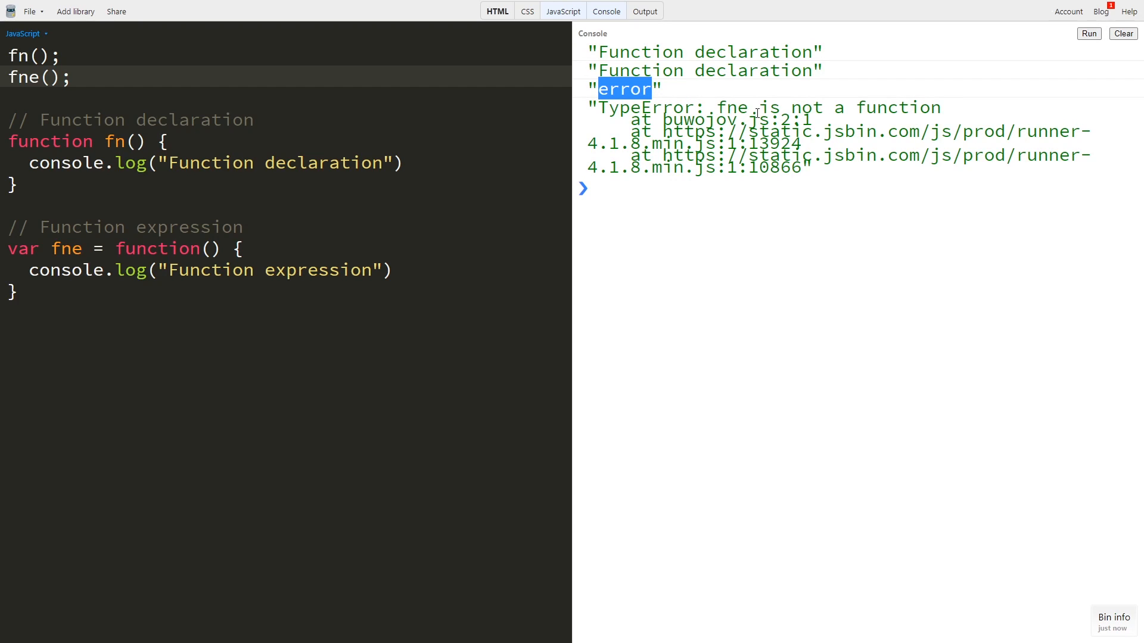
{"action": "mouse_move", "coordinate": [855, 115]}
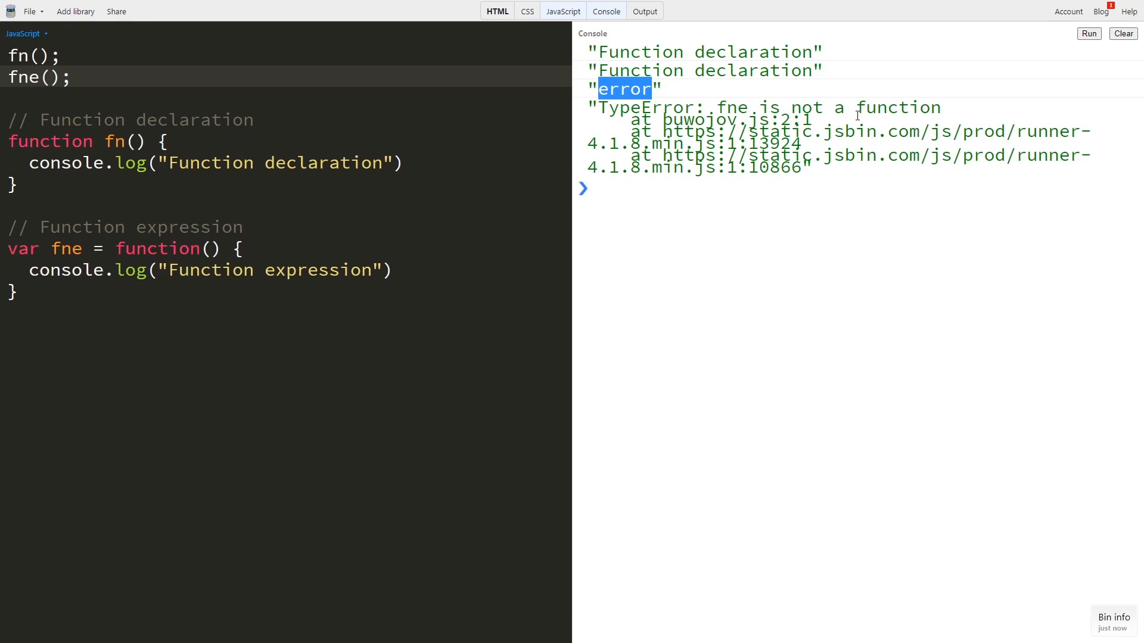
{"action": "mouse_move", "coordinate": [27, 257]}
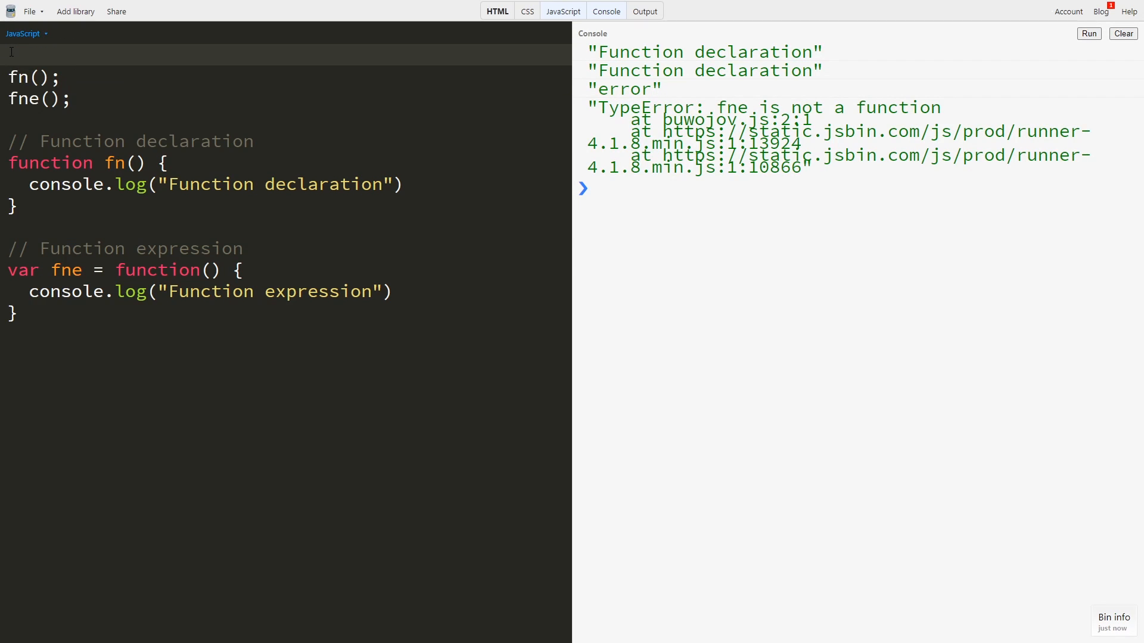
Hoist var fne; to the top, drop var from the expression, and rerun, still getting the TypeError.
{"action": "type", "text": "var"}
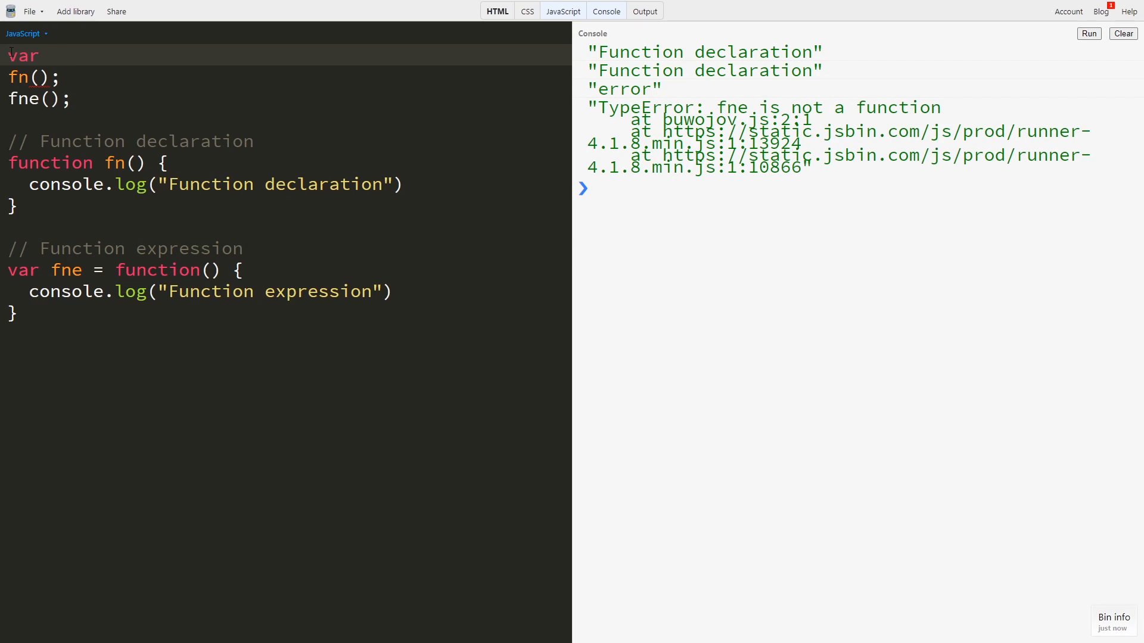
{"action": "type", "text": "fne;"}
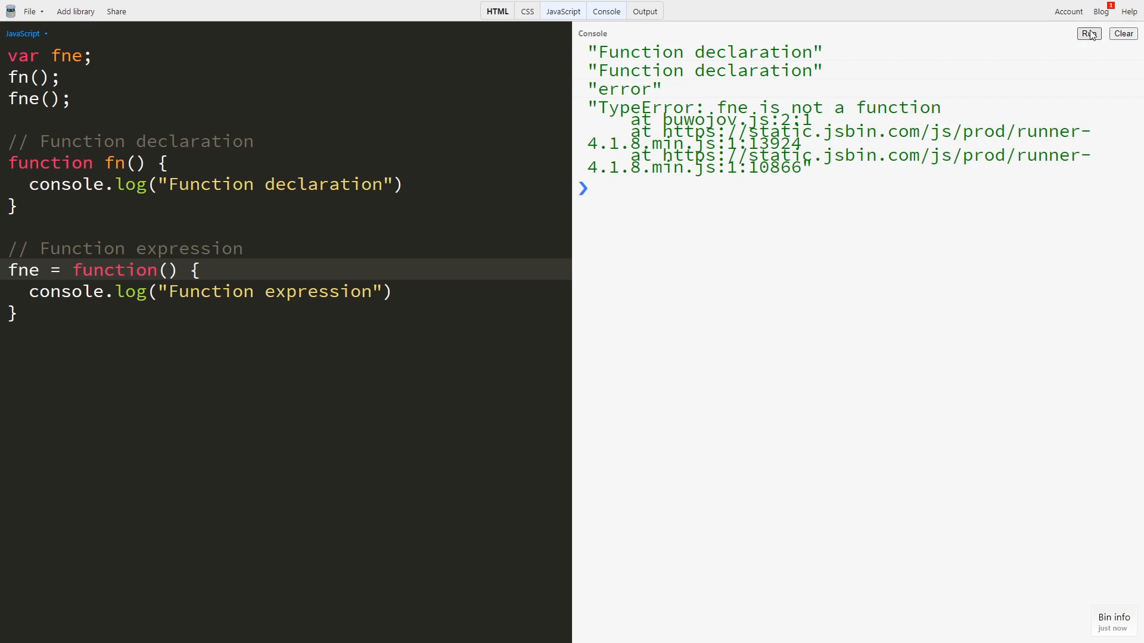
{"action": "left_click", "coordinate": [1087, 33]}
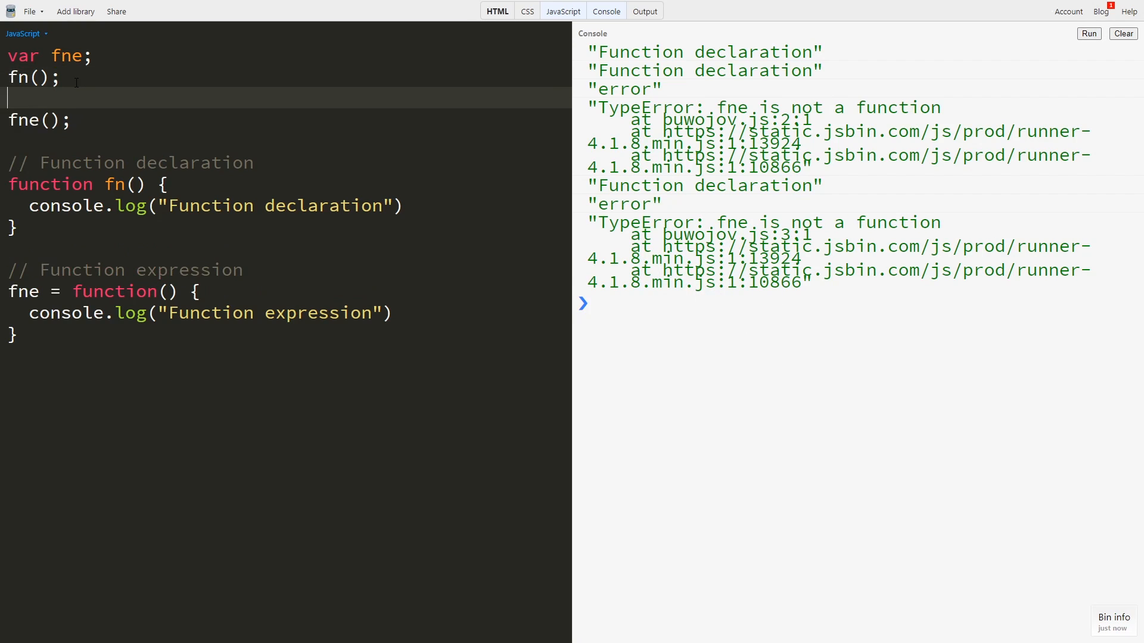
Log fne above the fne() call and run, printing undefined before the TypeError.
{"action": "type", "text": "console.log(fne);"}
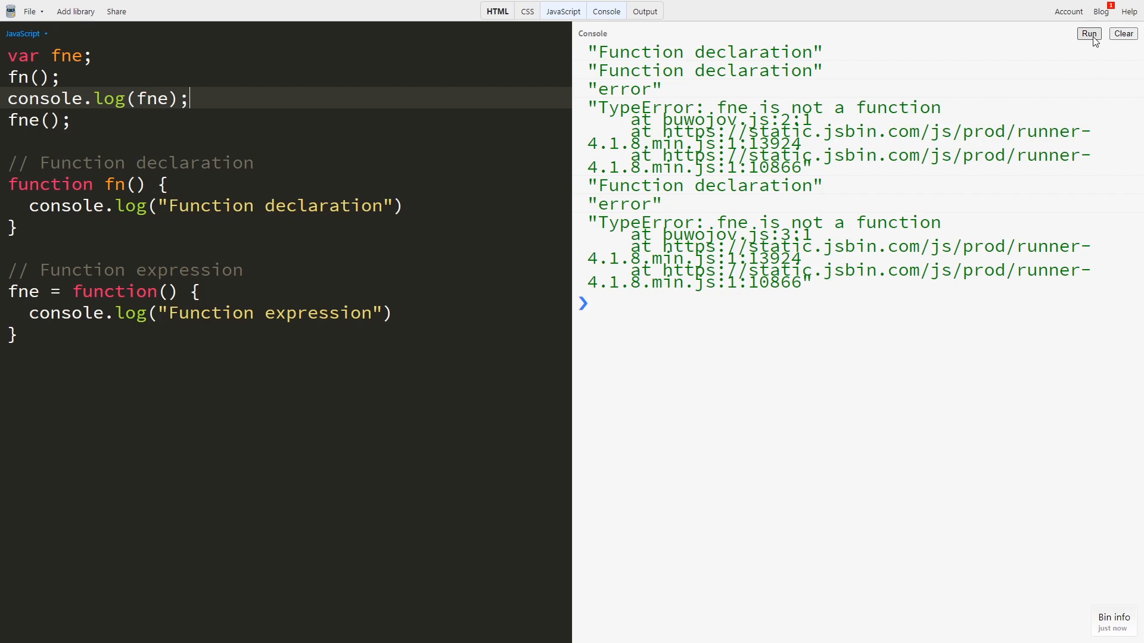
{"action": "left_click", "coordinate": [1088, 33]}
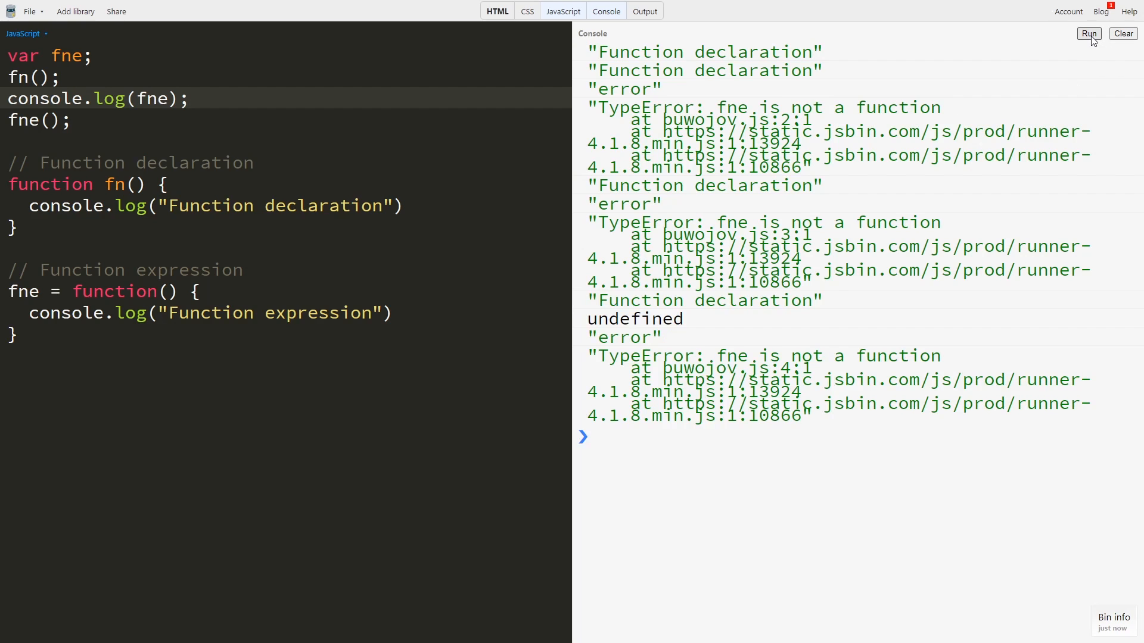
{"action": "double_click", "coordinate": [635, 319]}
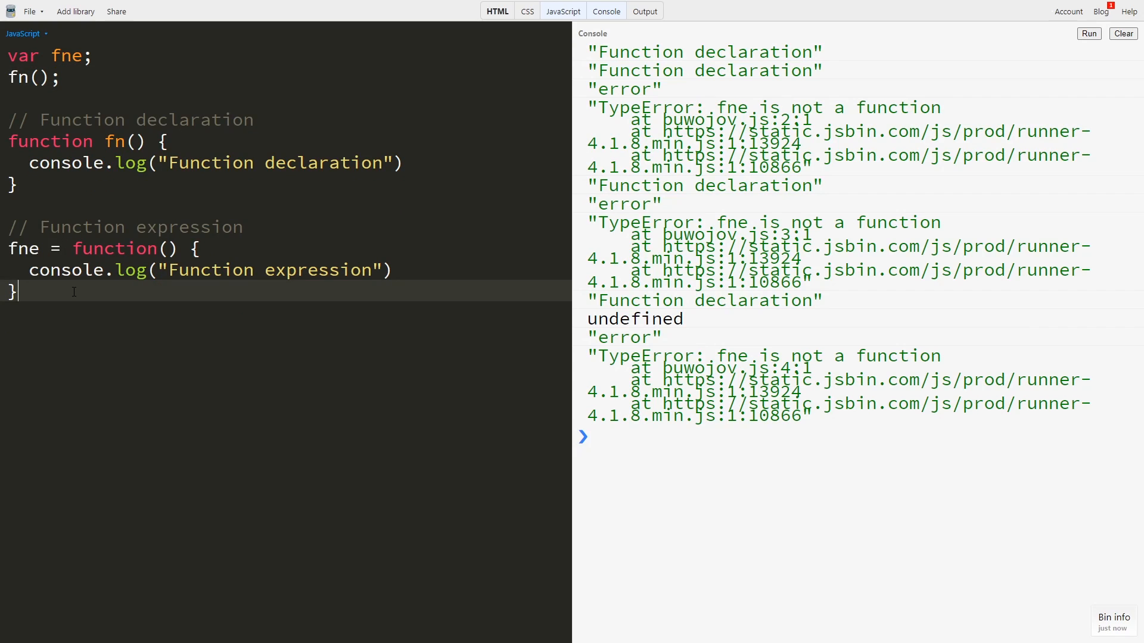
Add the call fne(); to the script, clear the console and rerun it.
{"action": "type", "text": "fne"}
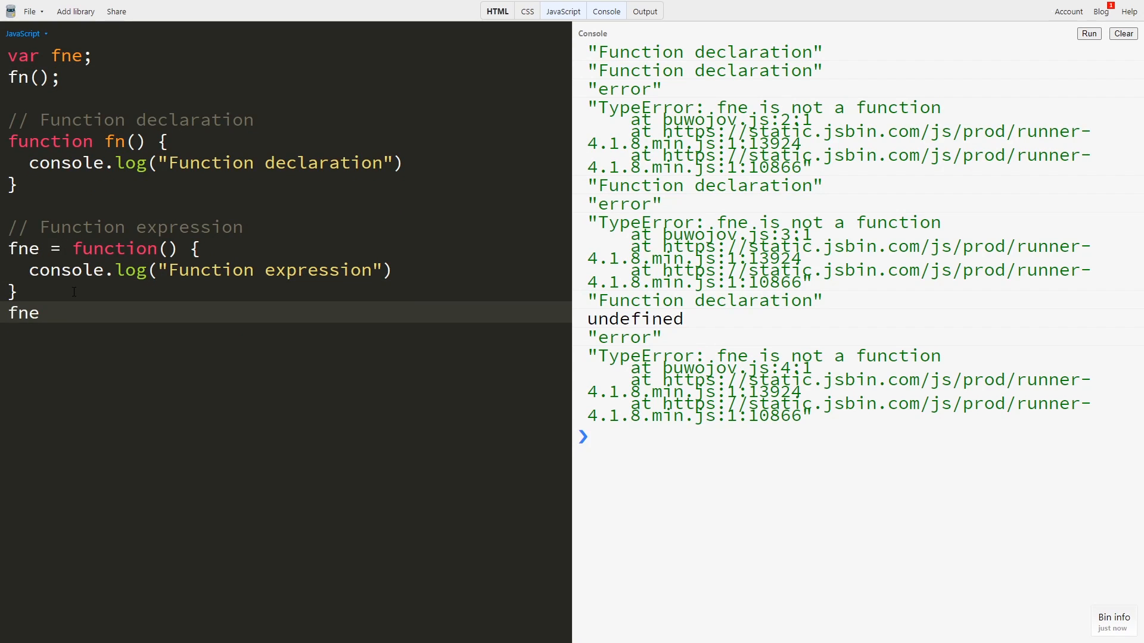
{"action": "type", "text": "();"}
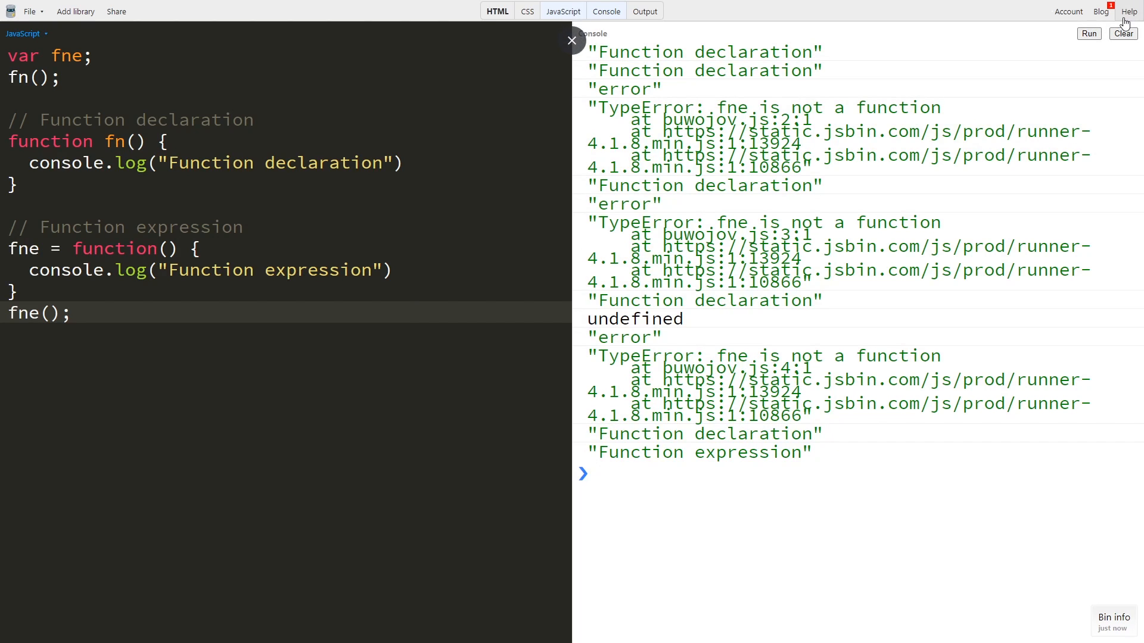
{"action": "left_click", "coordinate": [1122, 34]}
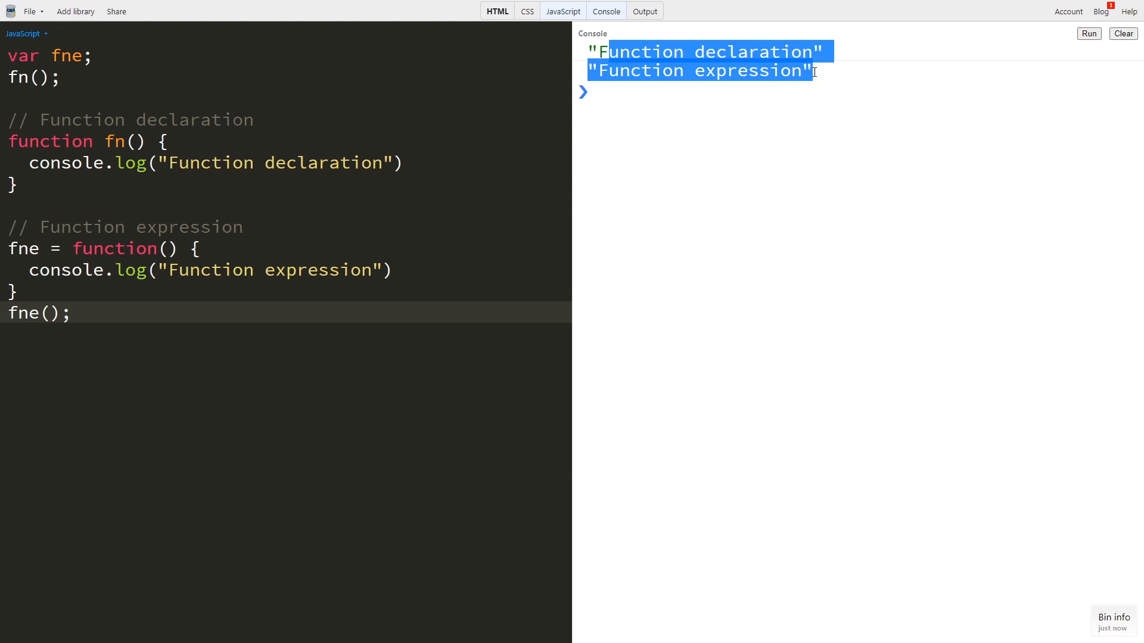
{"action": "left_click", "coordinate": [1088, 33]}
{"action": "type", "text": "c "}
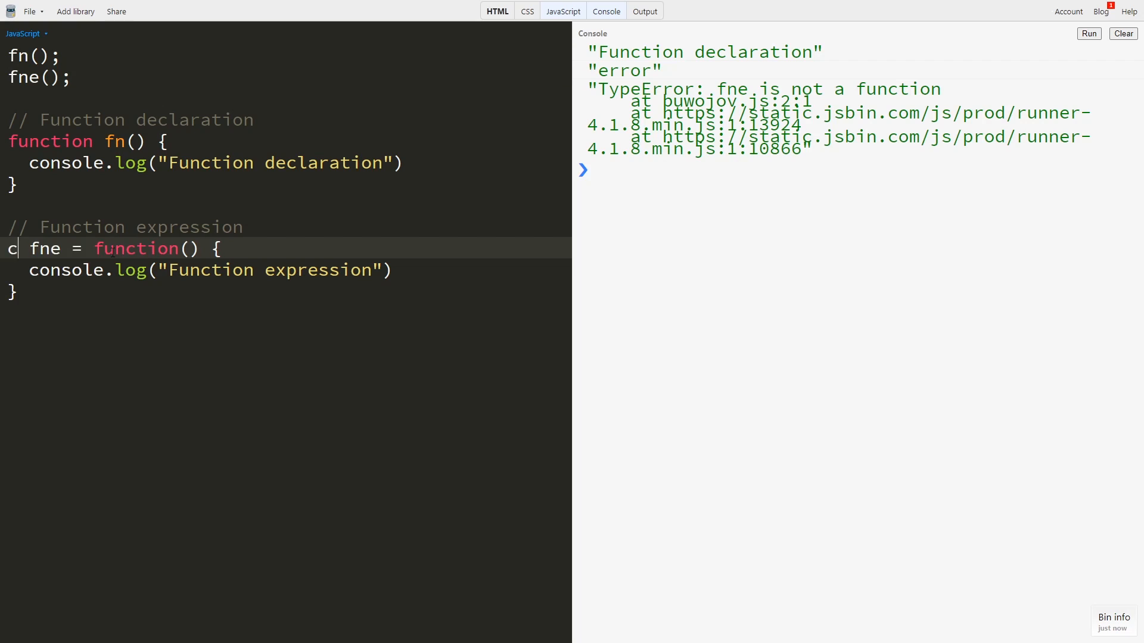
Declare fne with let instead of var and run, raising the ReferenceError.
{"action": "type", "text": "let"}
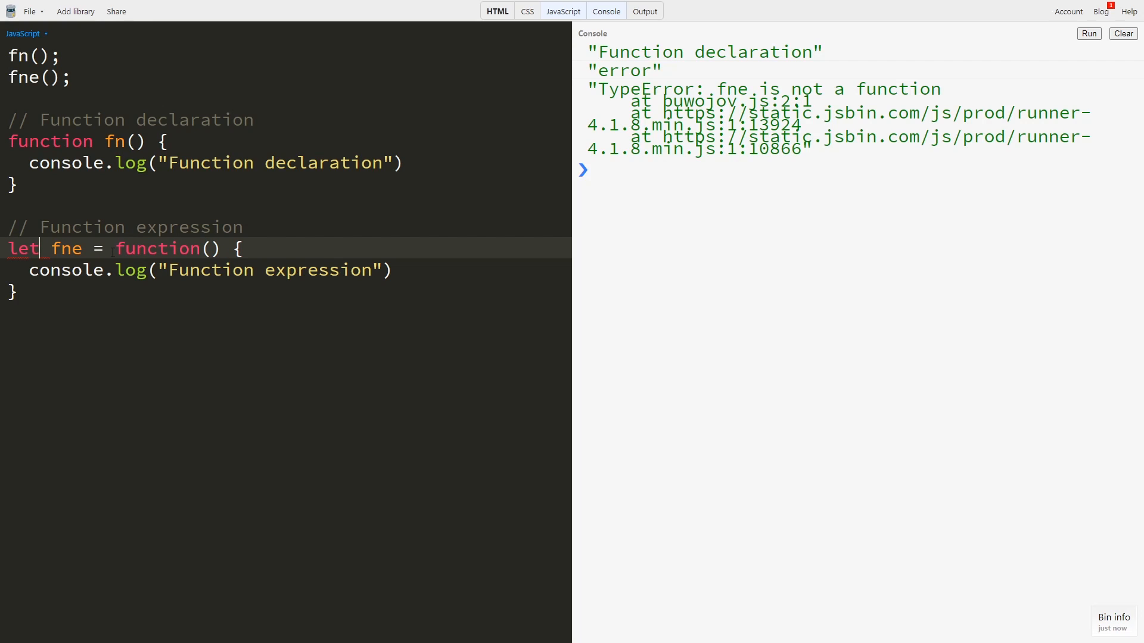
{"action": "mouse_move", "coordinate": [1088, 33]}
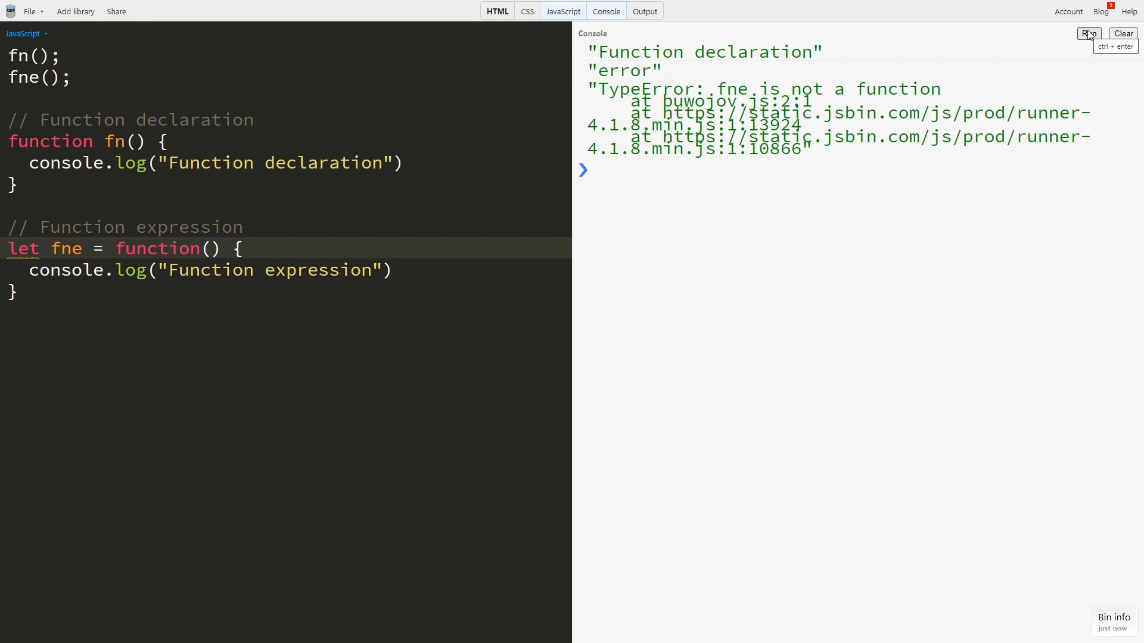
{"action": "left_click", "coordinate": [1088, 33]}
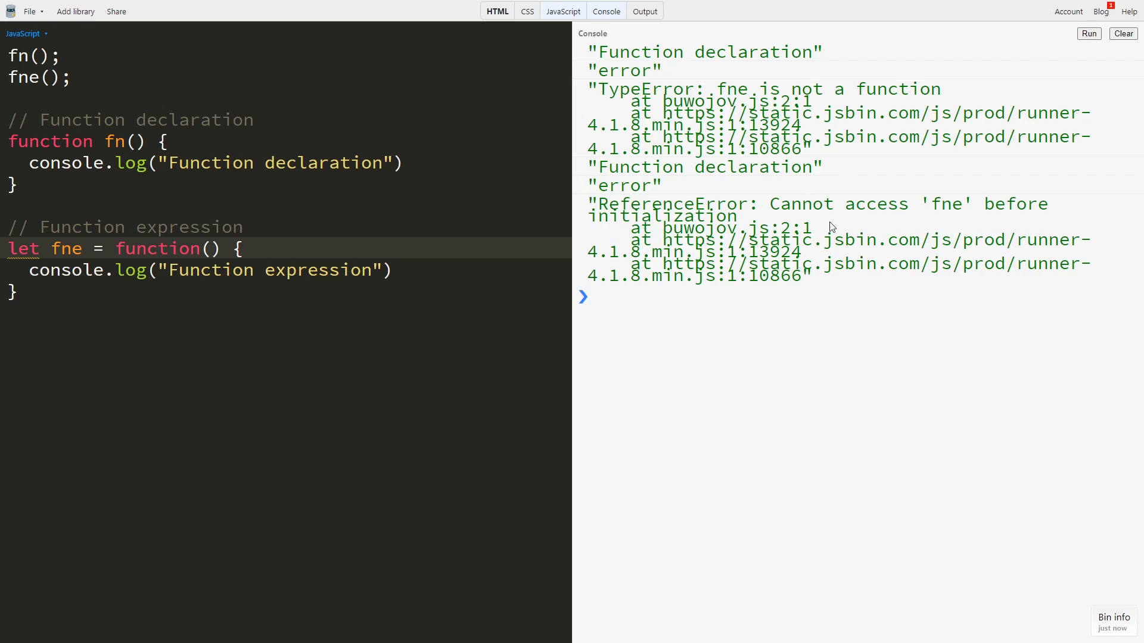
{"action": "mouse_move", "coordinate": [981, 208]}
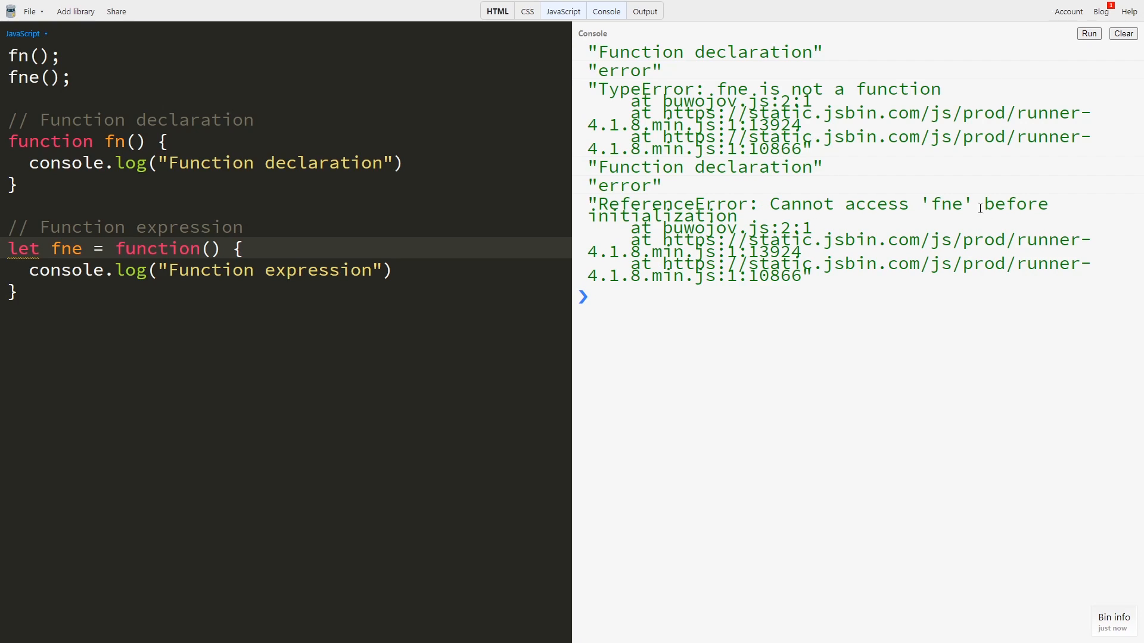